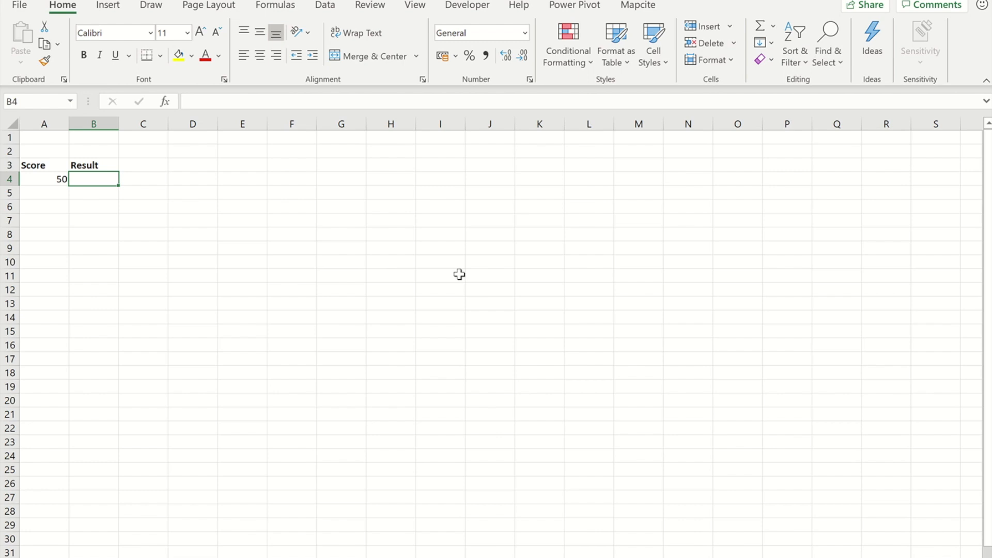
pyautogui.moveTo(576, 229)
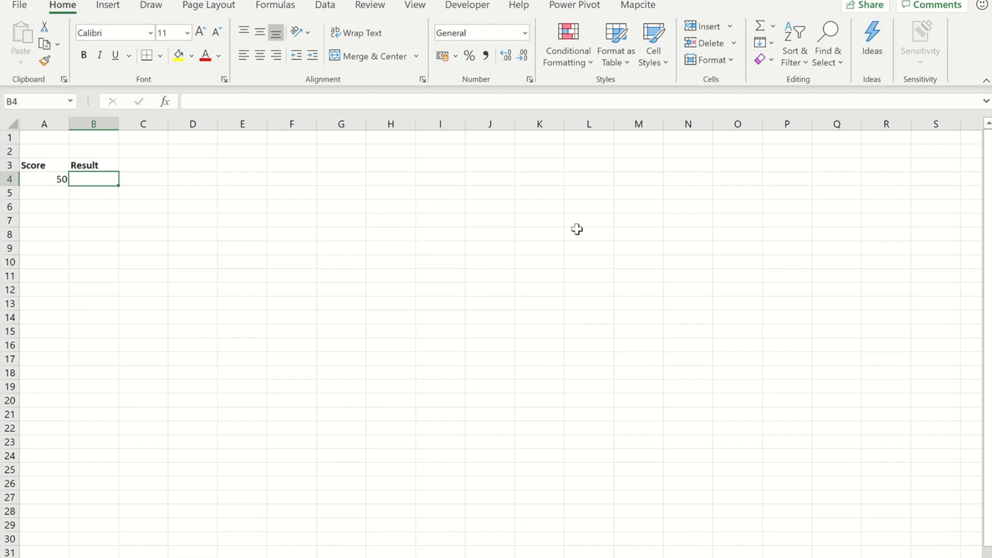
pyautogui.moveTo(37, 163)
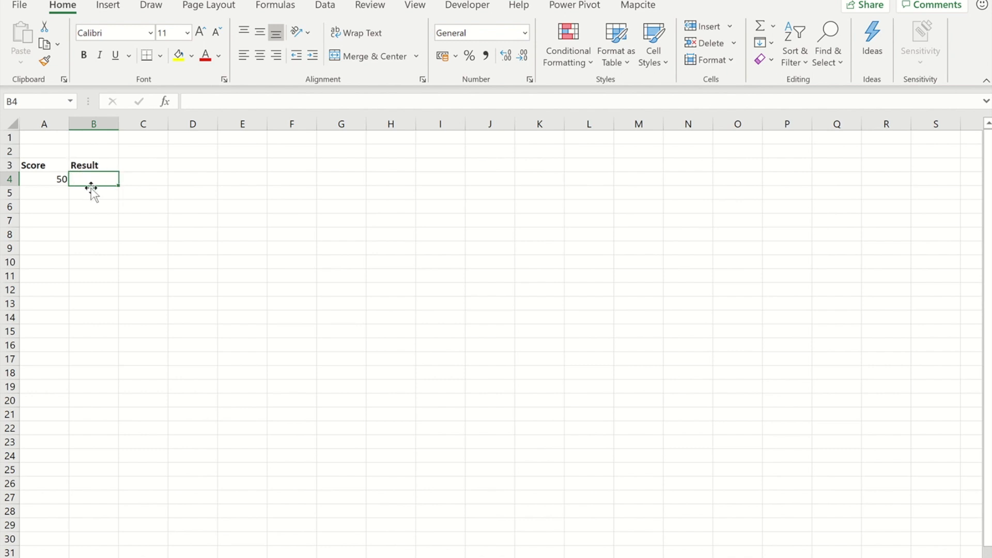
pyautogui.moveTo(99, 191)
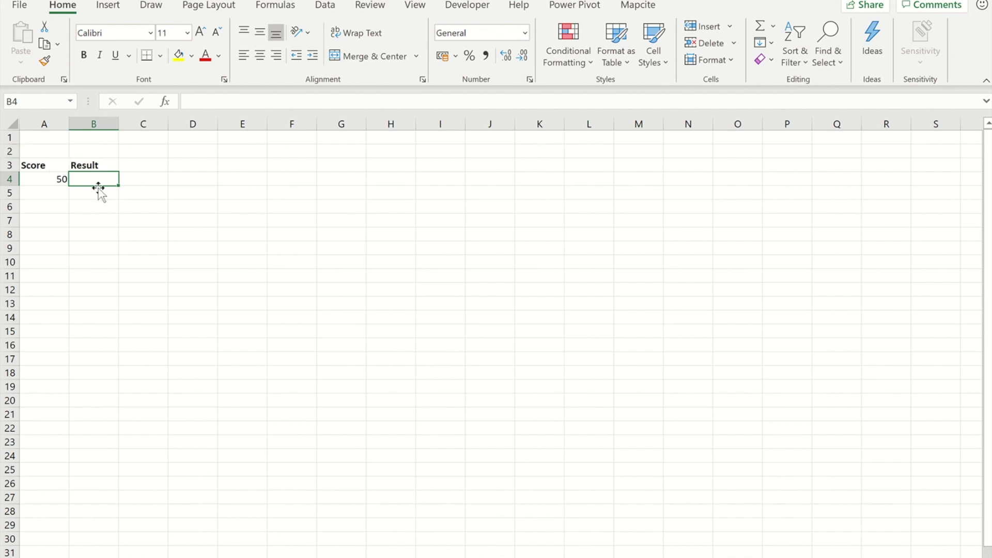
# - Enter =IF(A4<60,"Fail","Pass") in B4 so the score 50 displays Fail
pyautogui.write('=')
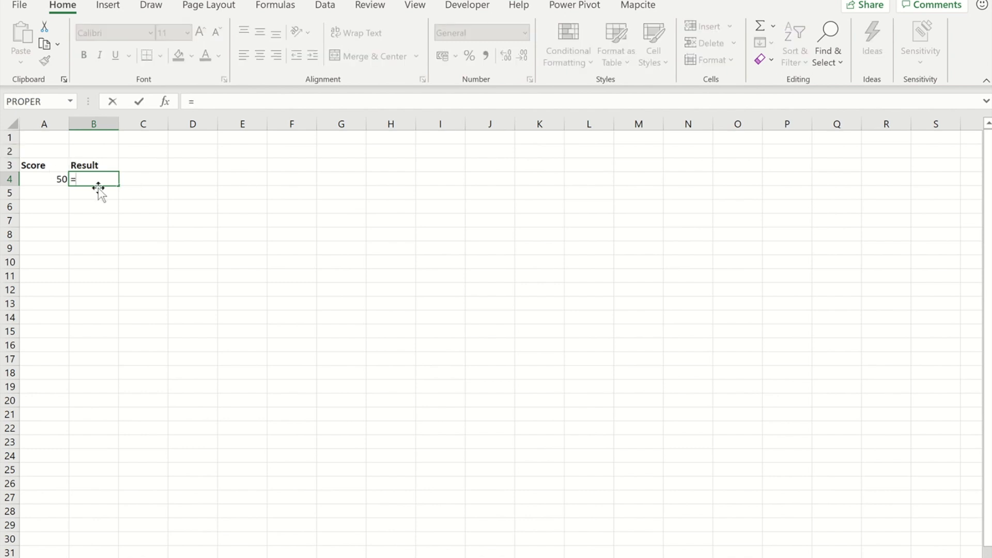
pyautogui.write('IF(')
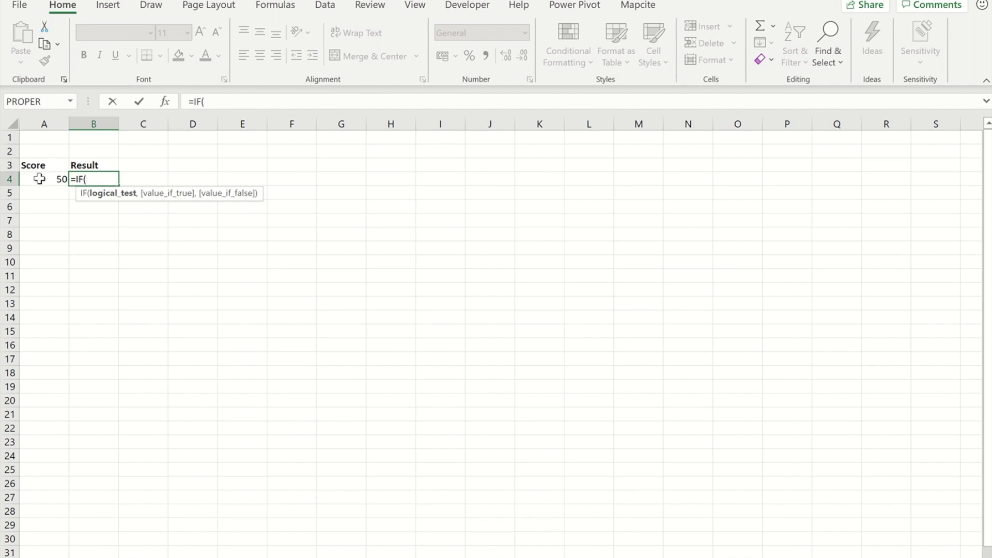
pyautogui.click(43, 178)
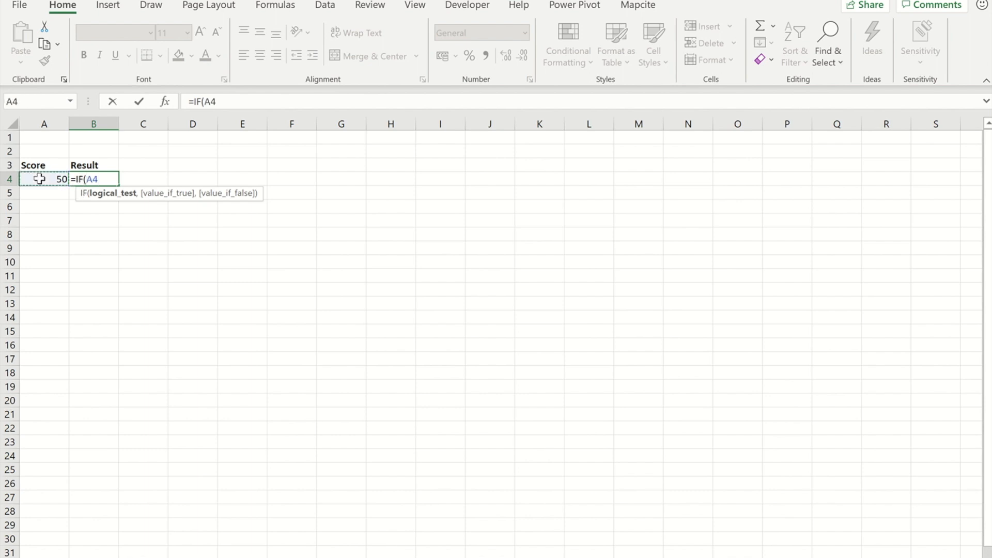
pyautogui.write('<60')
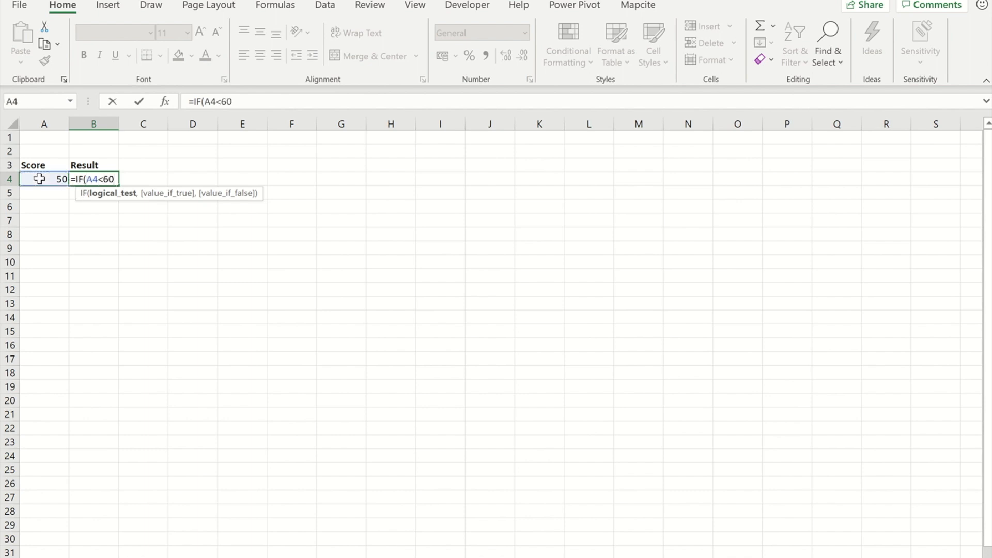
pyautogui.write(',"')
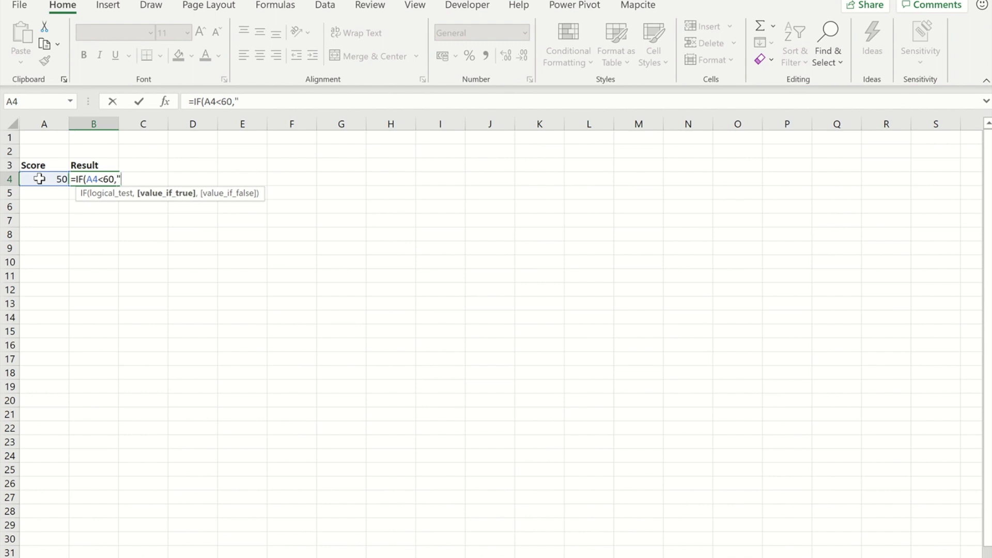
pyautogui.write('Fail')
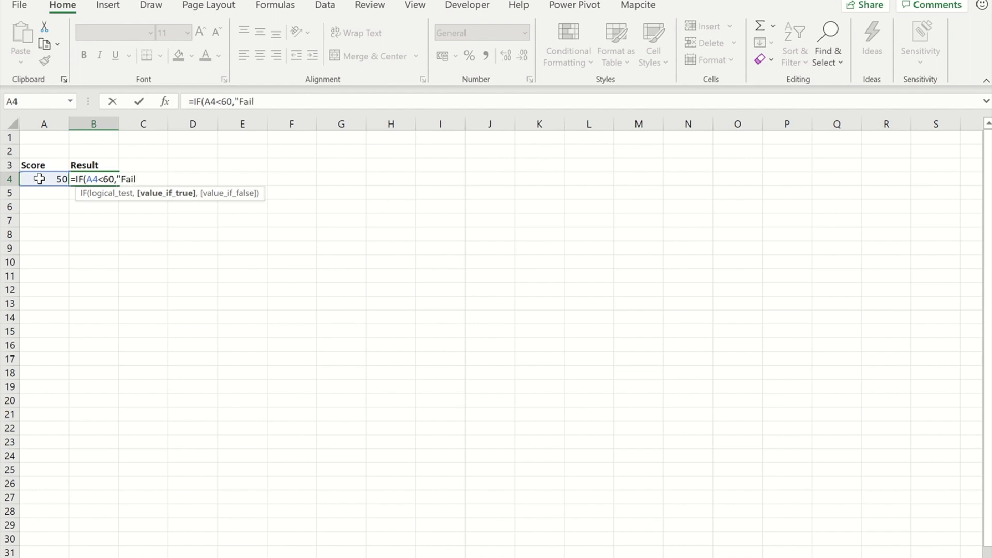
pyautogui.write('",')
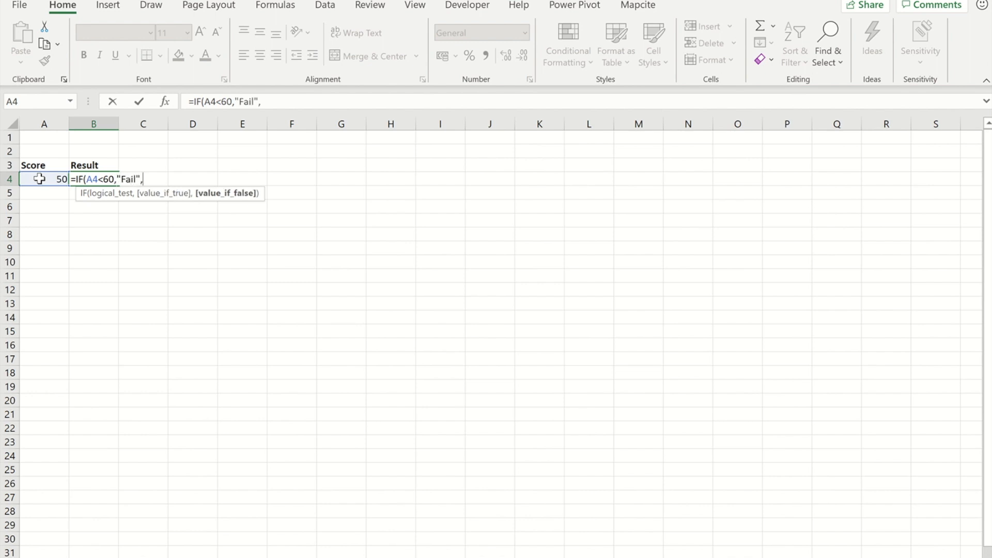
pyautogui.write('"Pa')
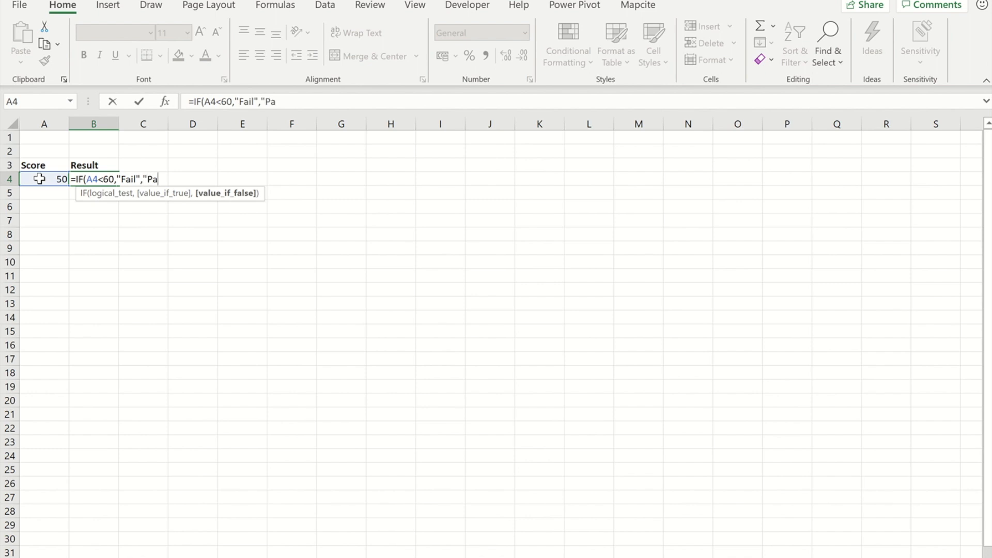
pyautogui.write('ss")')
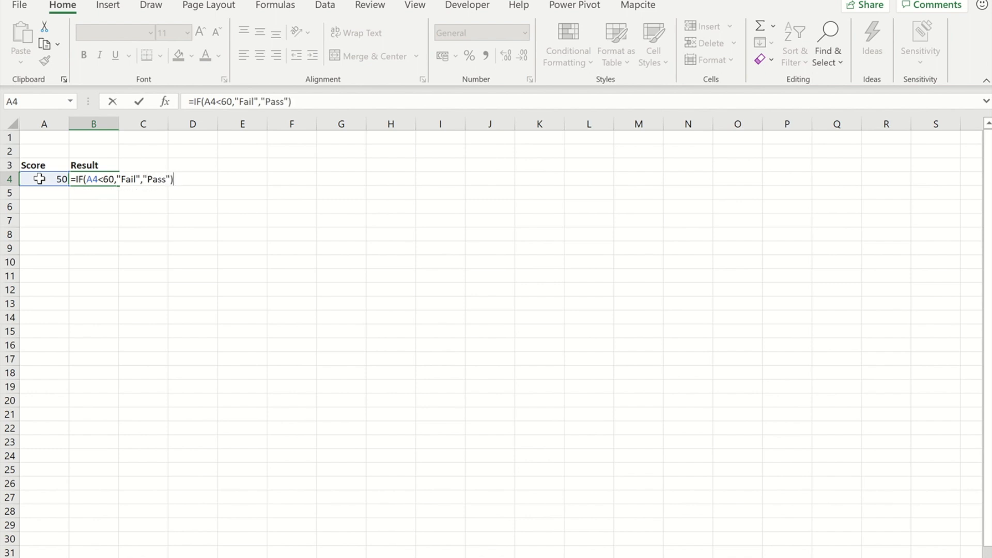
pyautogui.press('Enter')
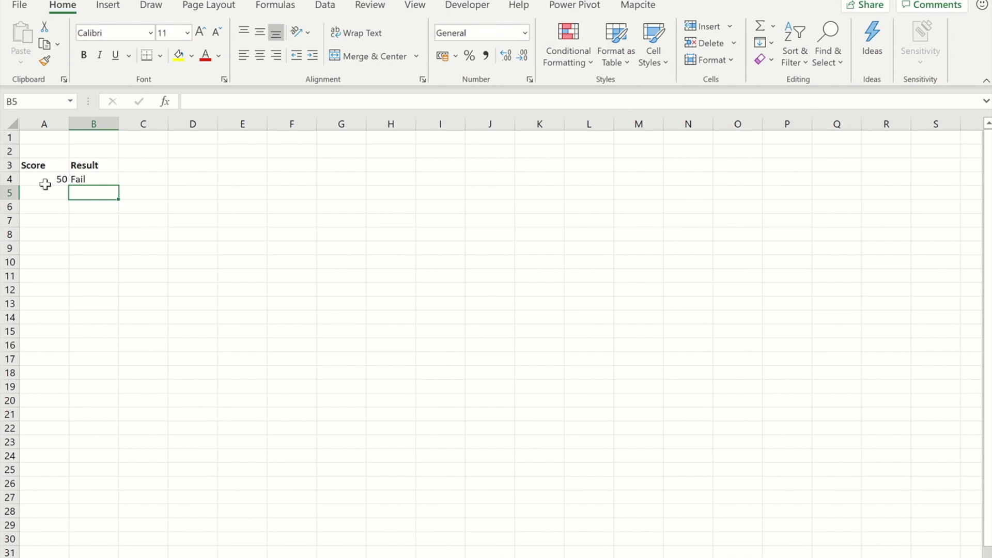
pyautogui.moveTo(120, 236)
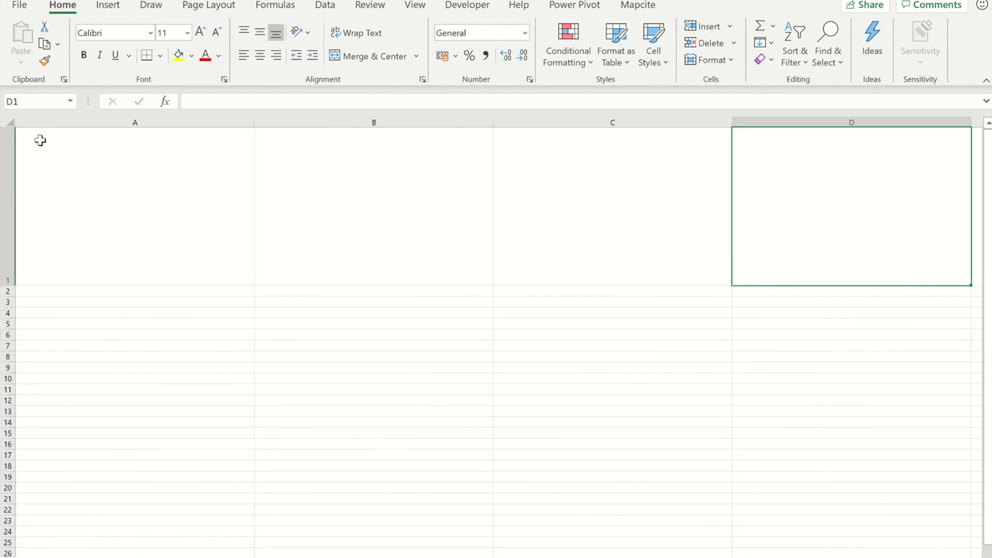
pyautogui.moveTo(147, 188)
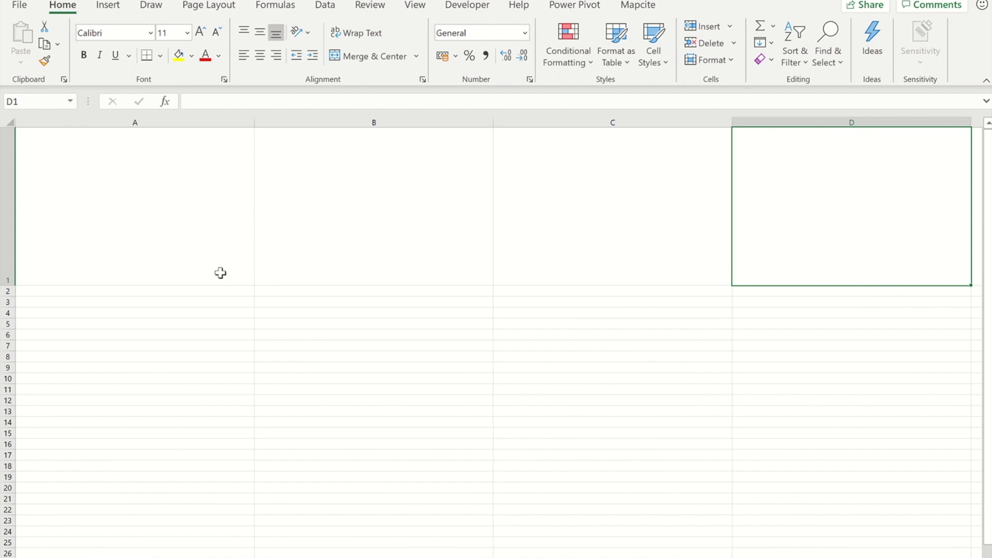
pyautogui.moveTo(198, 181)
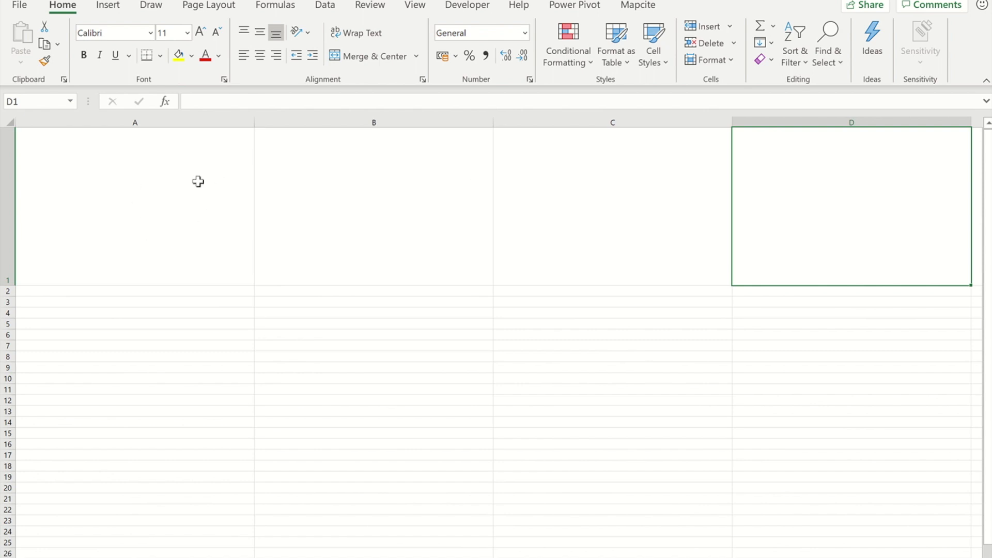
pyautogui.moveTo(637, 193)
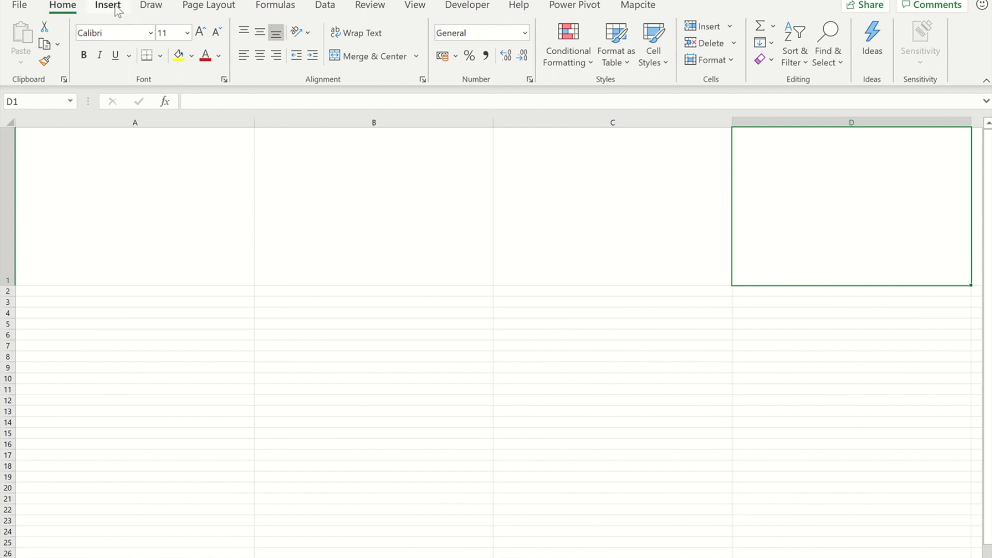
# - Insert the Worried.png picture from the Pics folder onto the sheet via Pictures > This Device
pyautogui.click(107, 5)
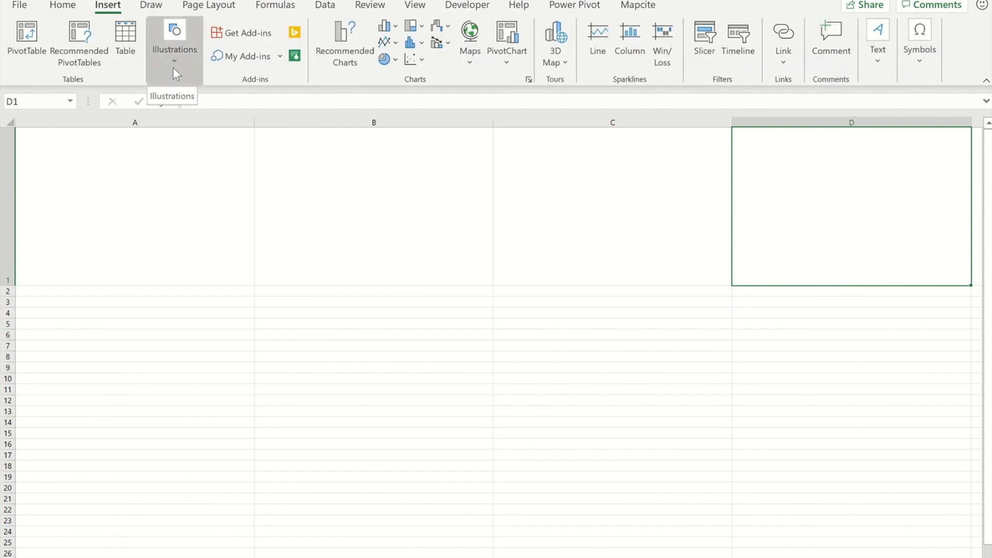
pyautogui.click(175, 44)
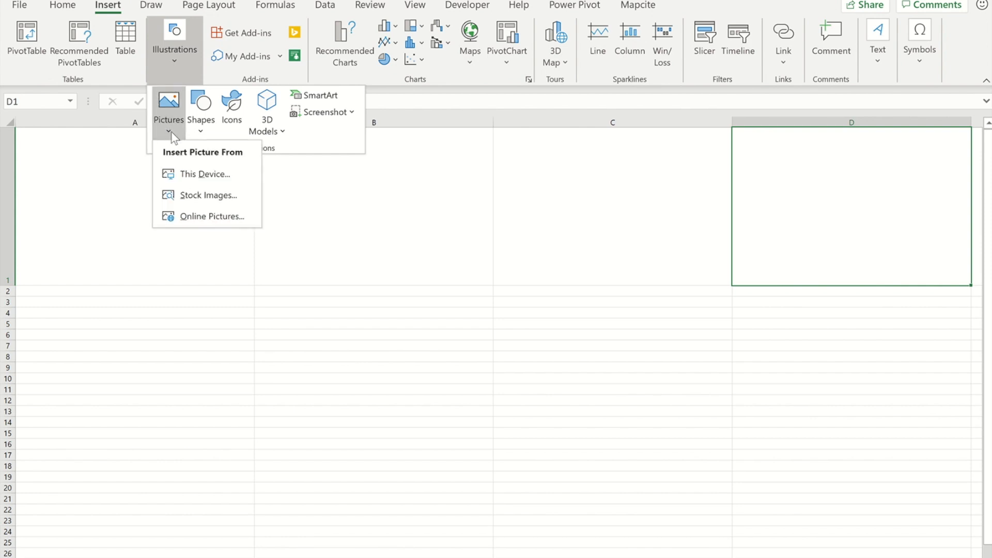
pyautogui.click(204, 174)
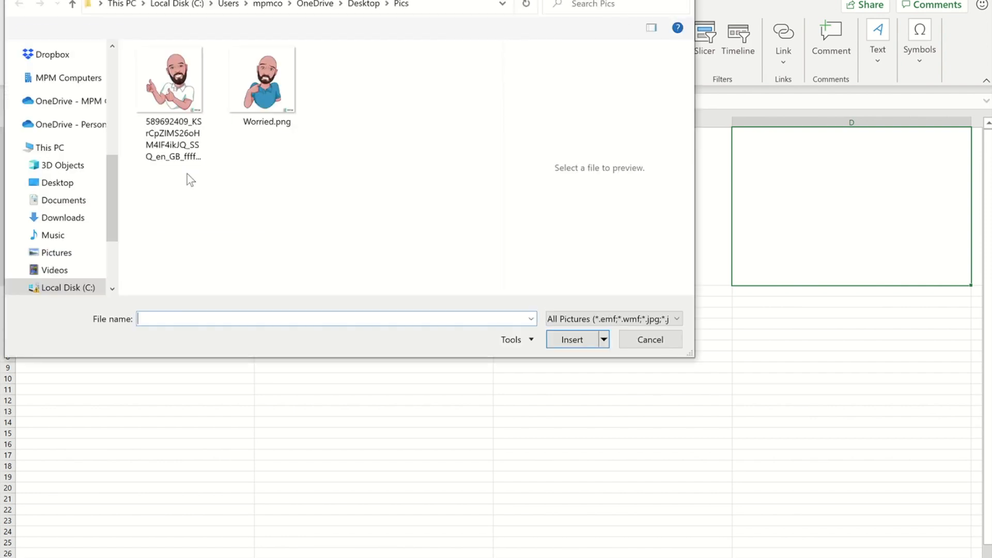
pyautogui.click(170, 80)
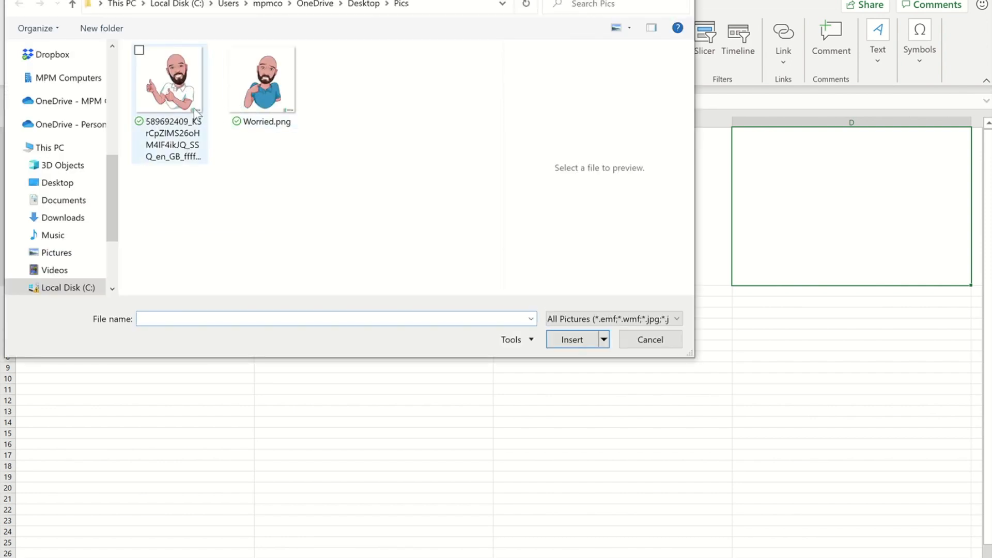
pyautogui.click(263, 80)
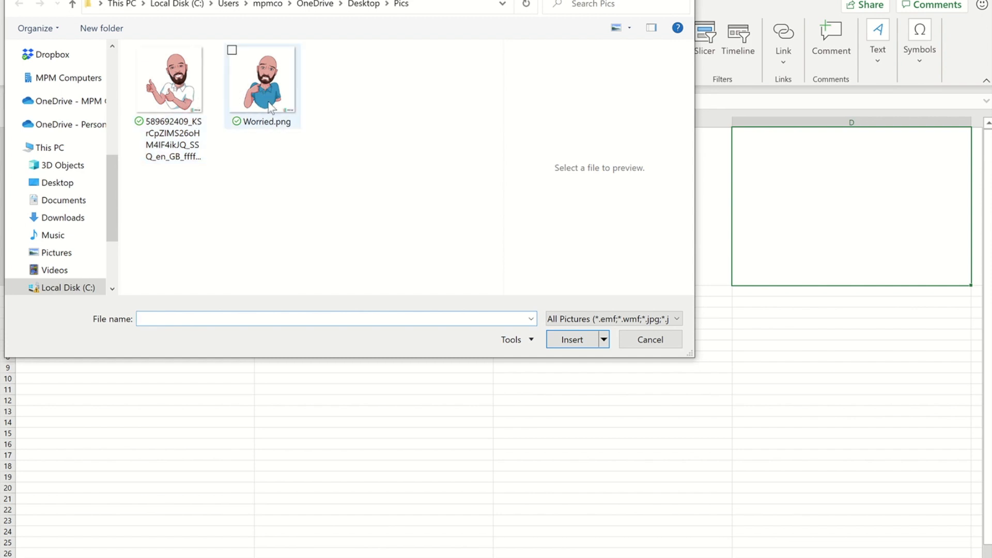
pyautogui.click(268, 85)
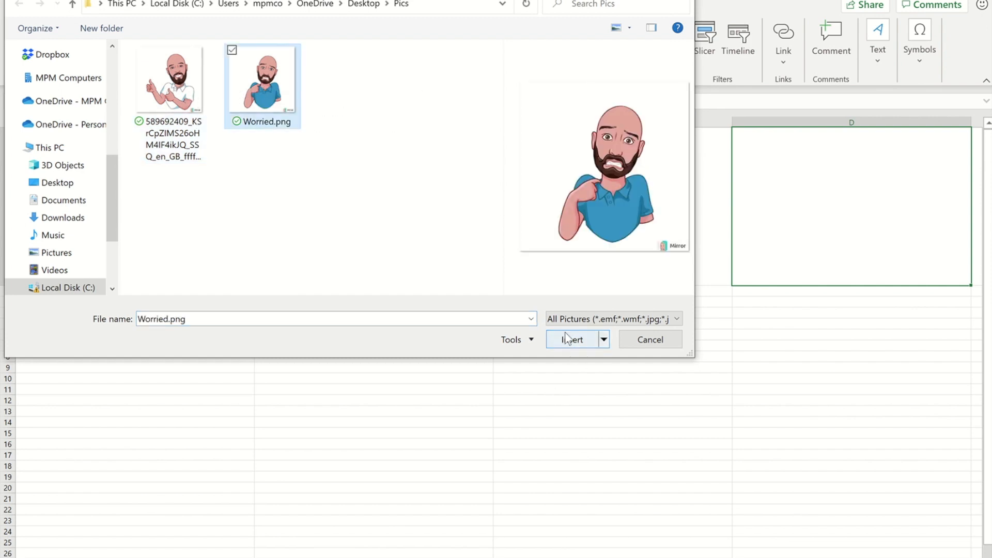
pyautogui.click(570, 339)
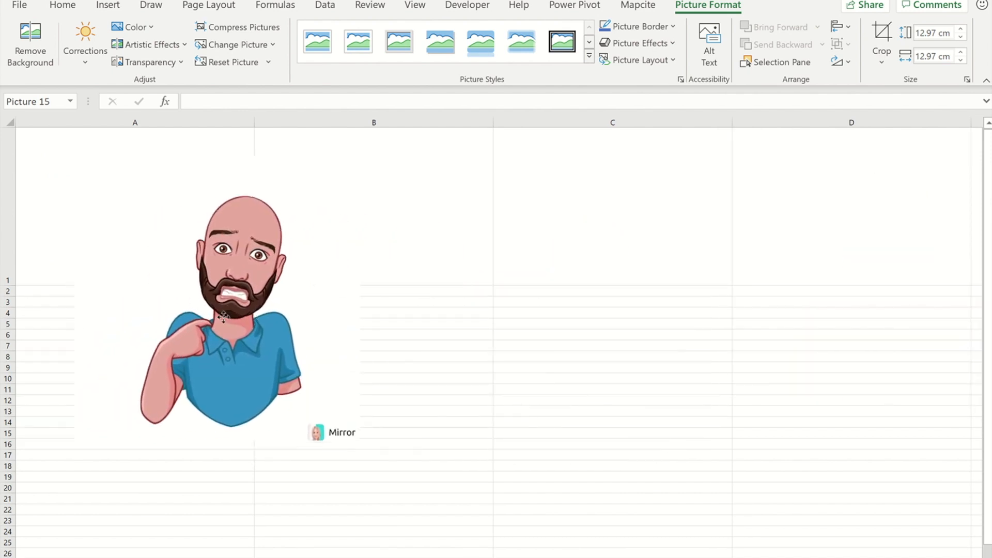
# - Resize the worried picture to fill cell A1 and move to B1 beside it
pyautogui.click(224, 317)
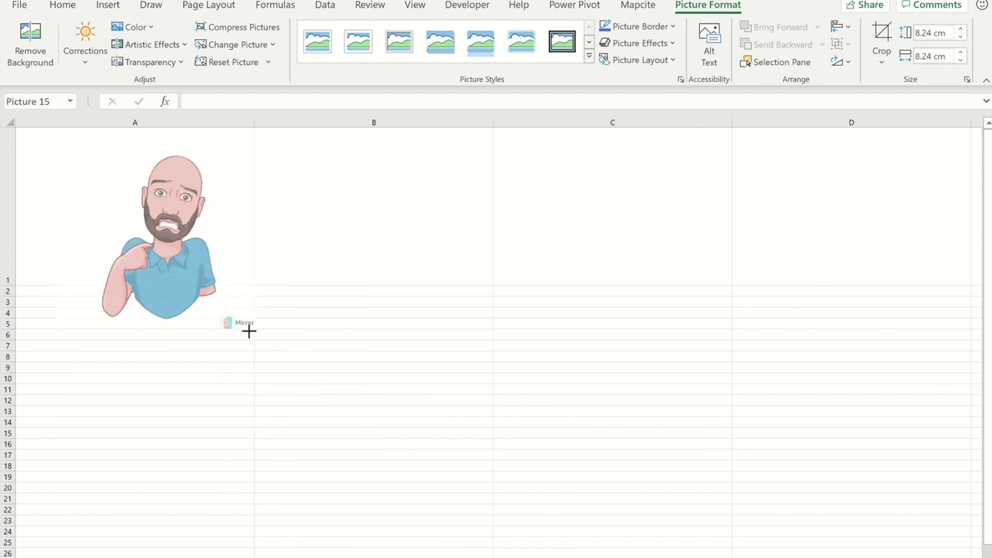
pyautogui.moveTo(249, 332); pyautogui.dragTo(187, 242)
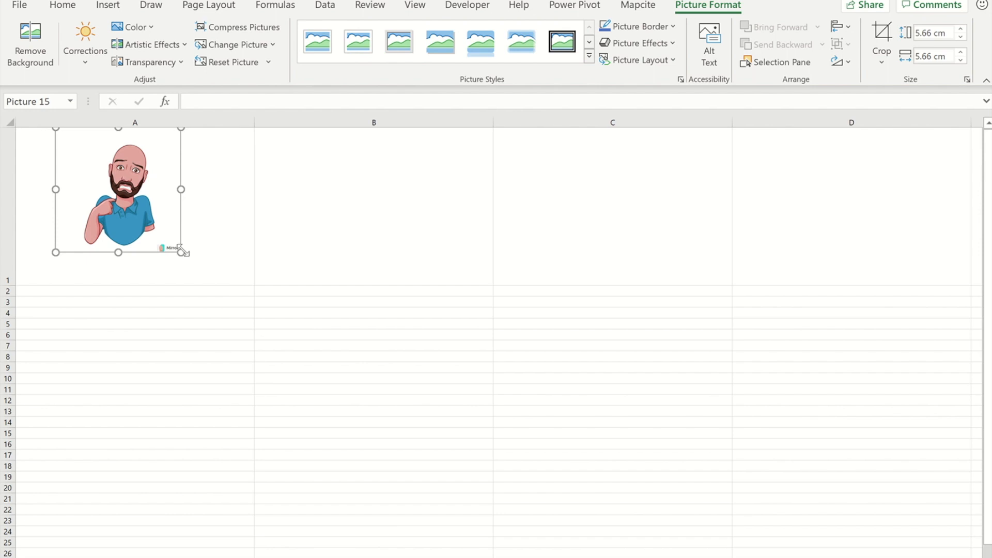
pyautogui.moveTo(181, 251); pyautogui.dragTo(253, 325)
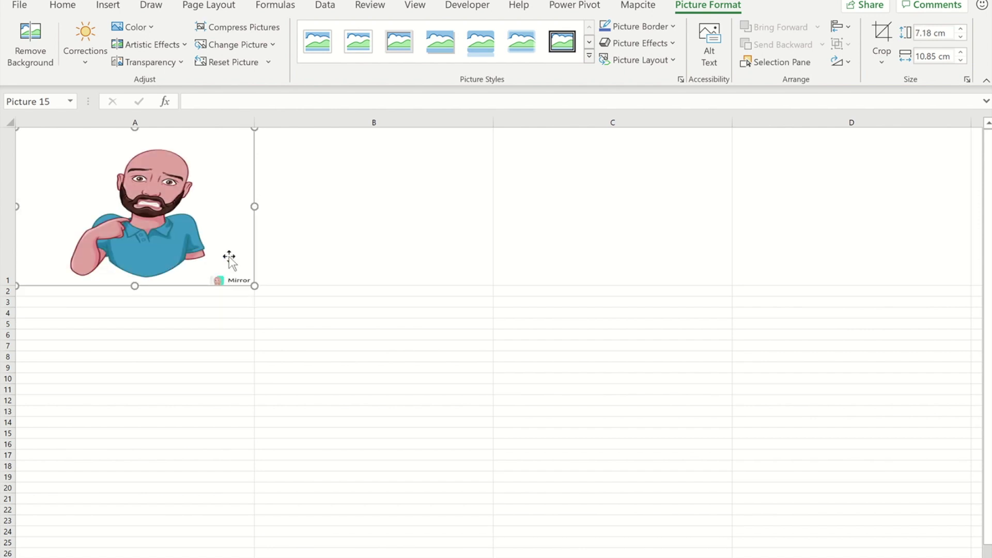
pyautogui.click(373, 210)
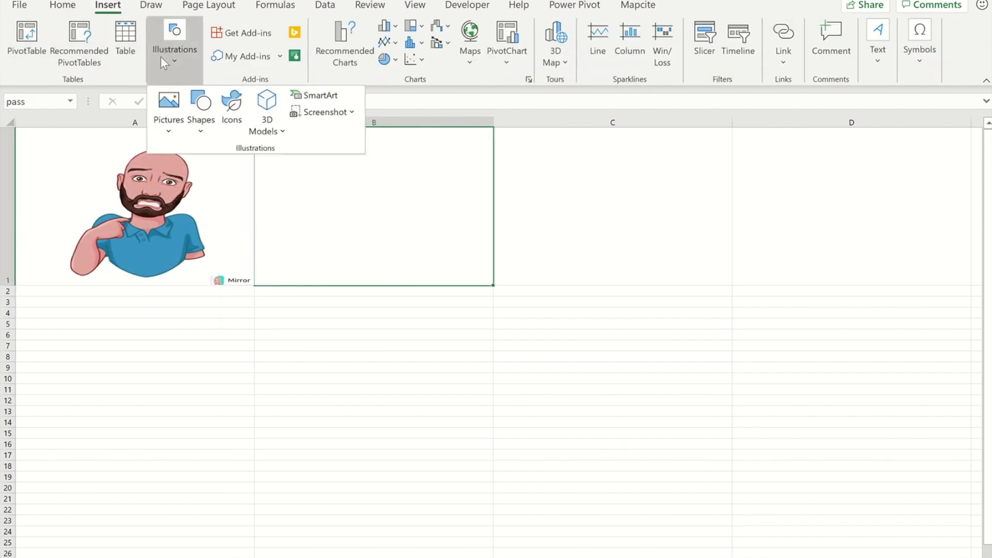
# - Insert the thumbs-up picture and shrink it to fit cell B1, then select cell C1
pyautogui.click(168, 101)
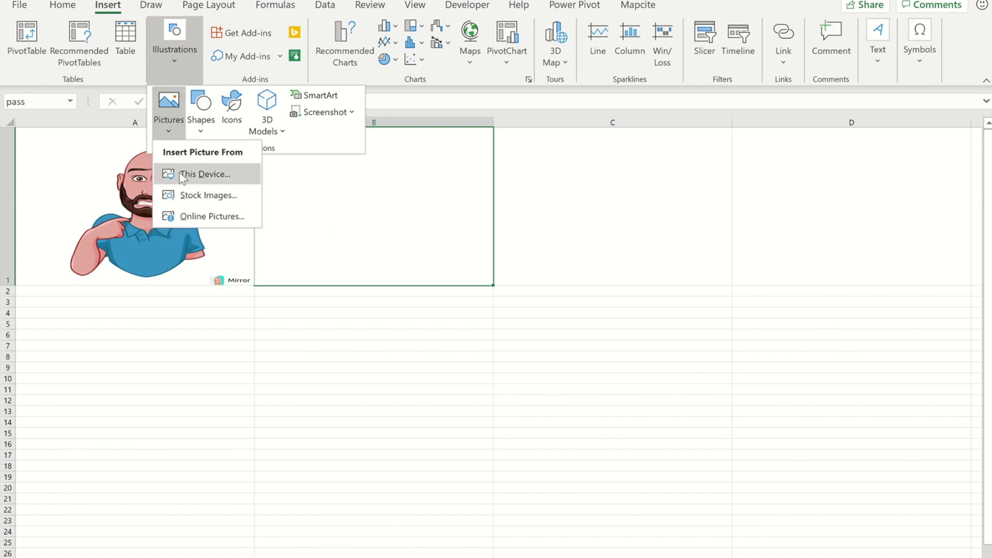
pyautogui.click(204, 173)
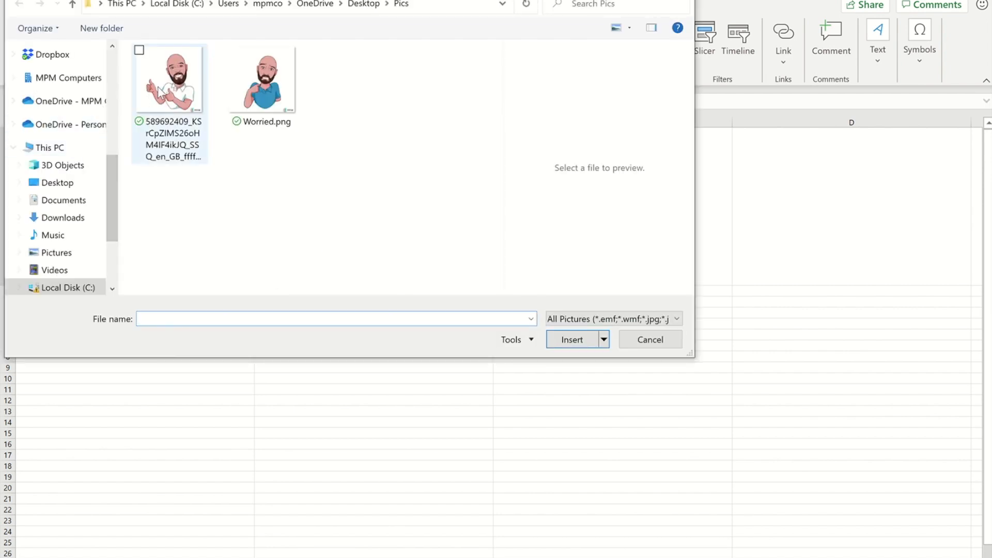
pyautogui.click(572, 339)
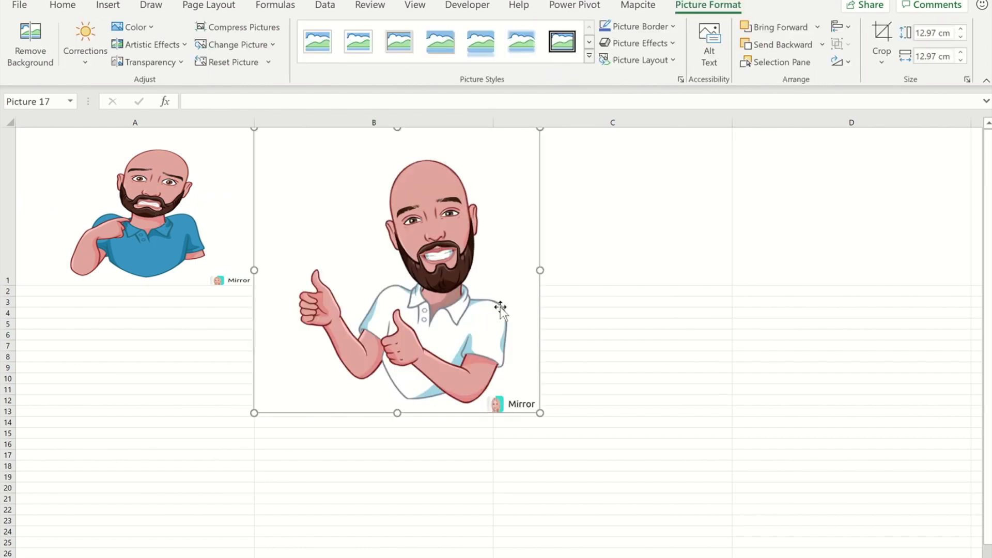
pyautogui.moveTo(539, 413); pyautogui.dragTo(404, 285)
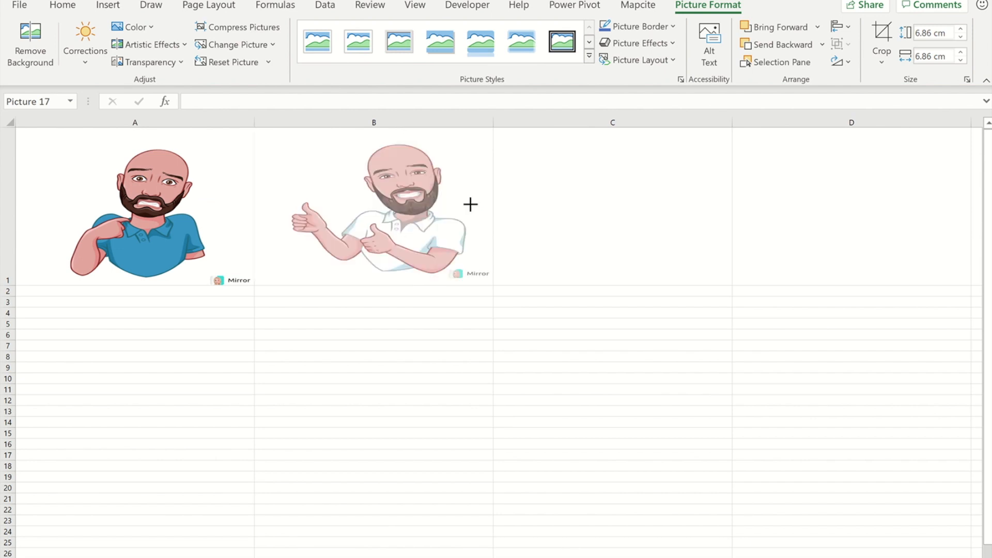
pyautogui.click(379, 209)
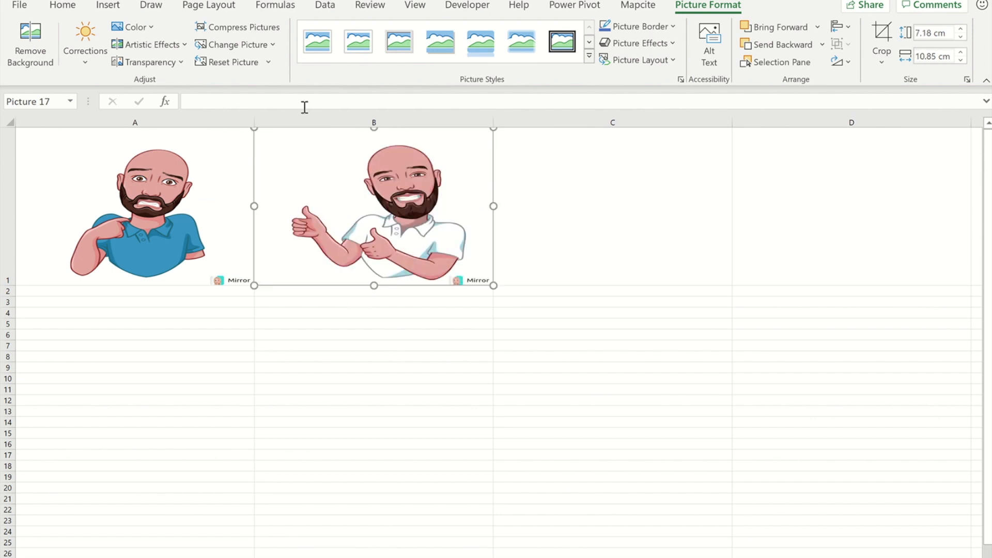
pyautogui.moveTo(622, 217)
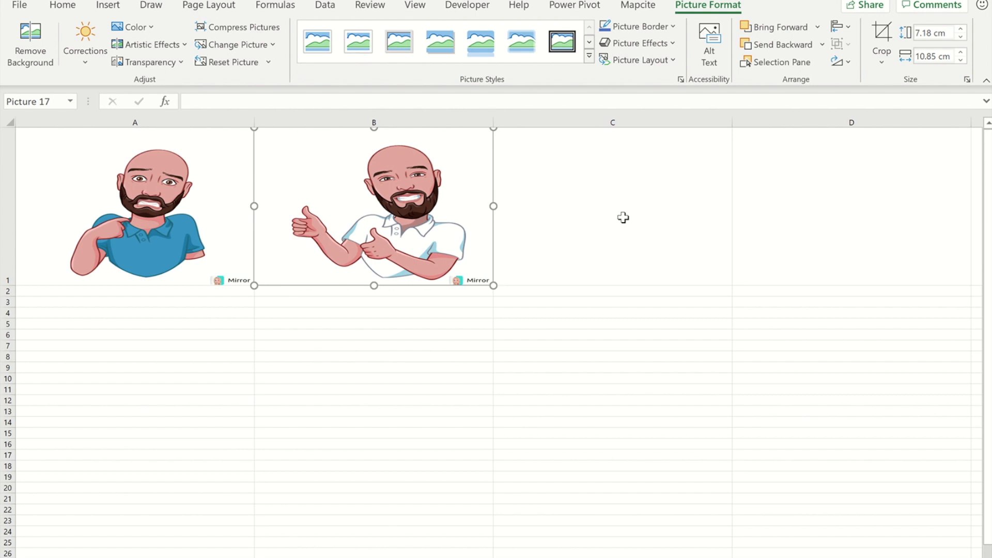
pyautogui.click(621, 217)
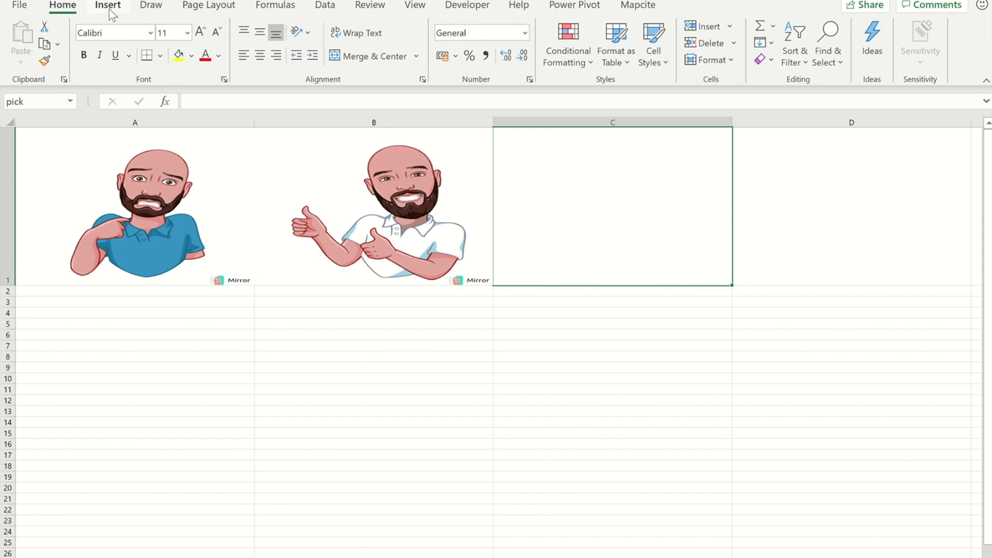
# - Insert the processor chip icon from the Process category and squash it to row 1's height in C1
pyautogui.click(107, 6)
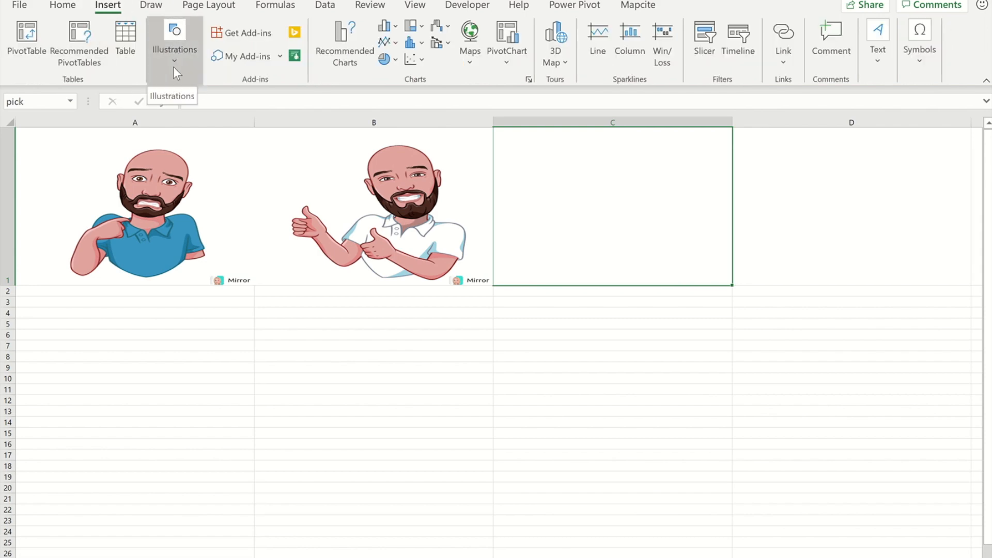
pyautogui.click(174, 39)
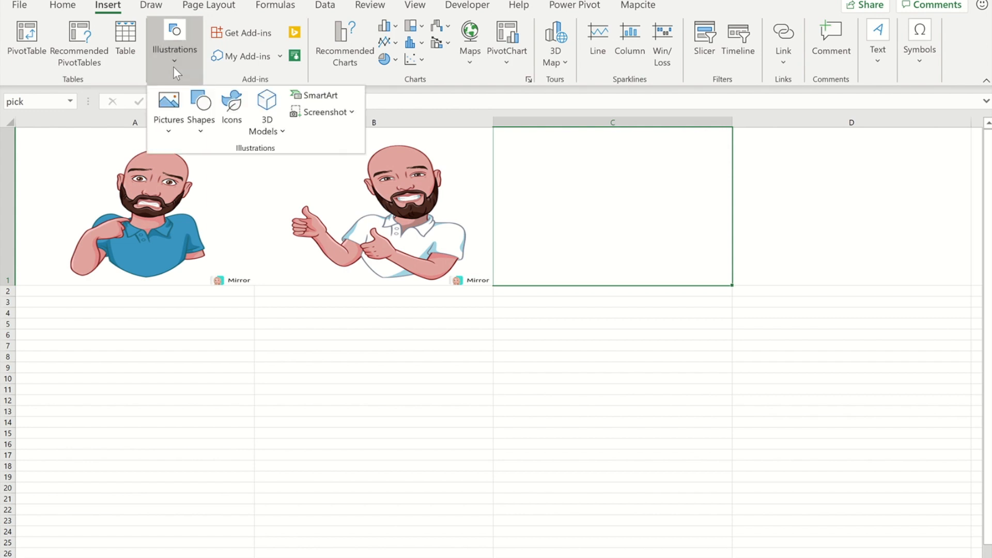
pyautogui.moveTo(231, 103)
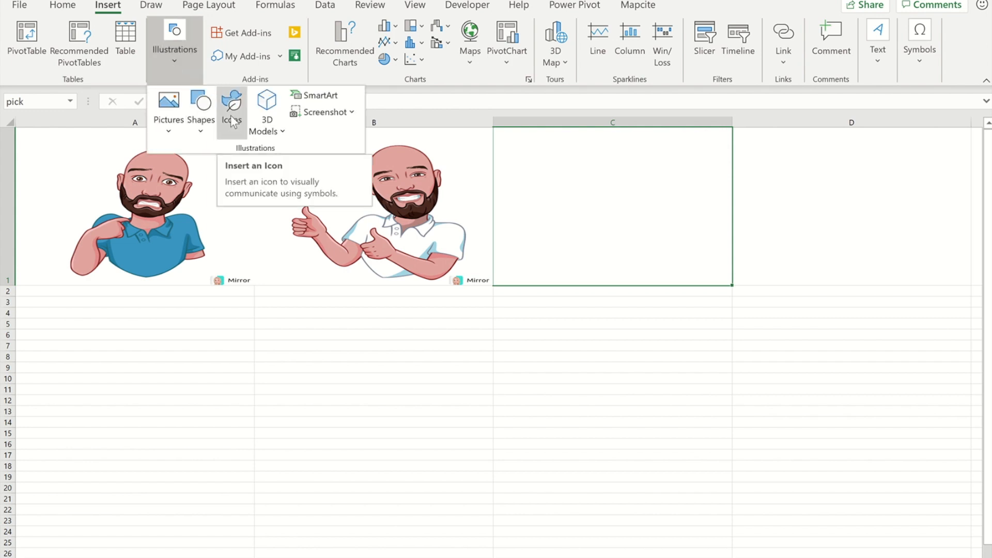
pyautogui.click(231, 104)
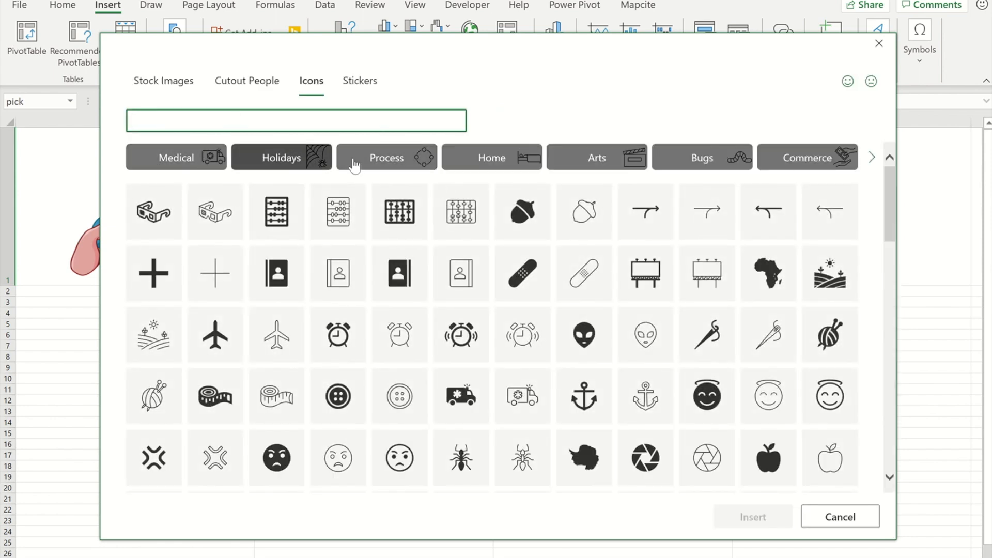
pyautogui.click(386, 157)
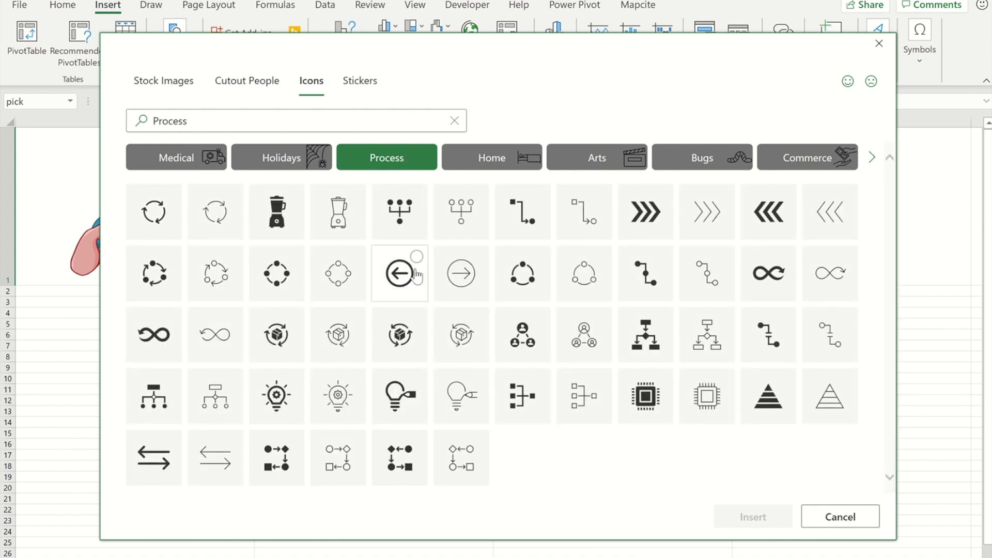
pyautogui.moveTo(645, 397)
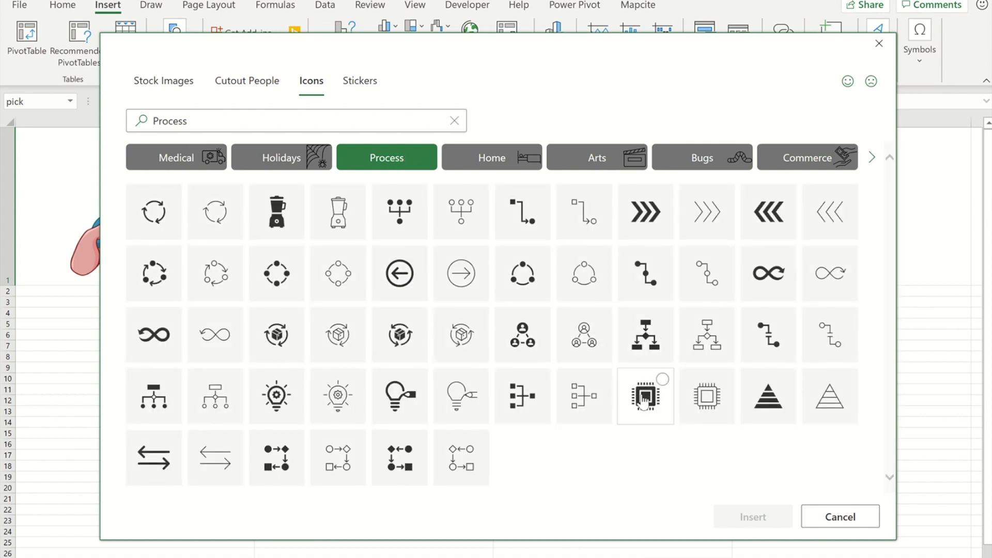
pyautogui.click(645, 395)
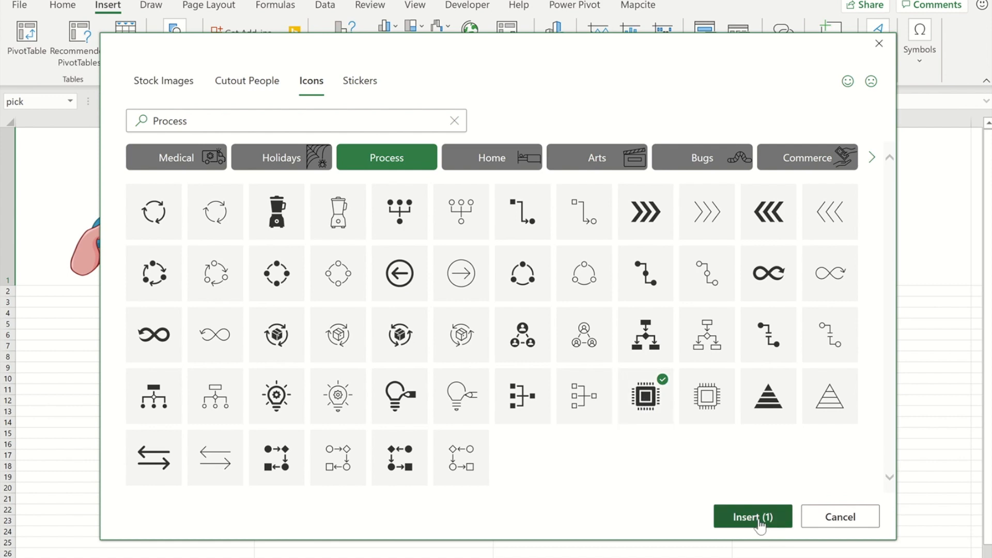
pyautogui.click(752, 517)
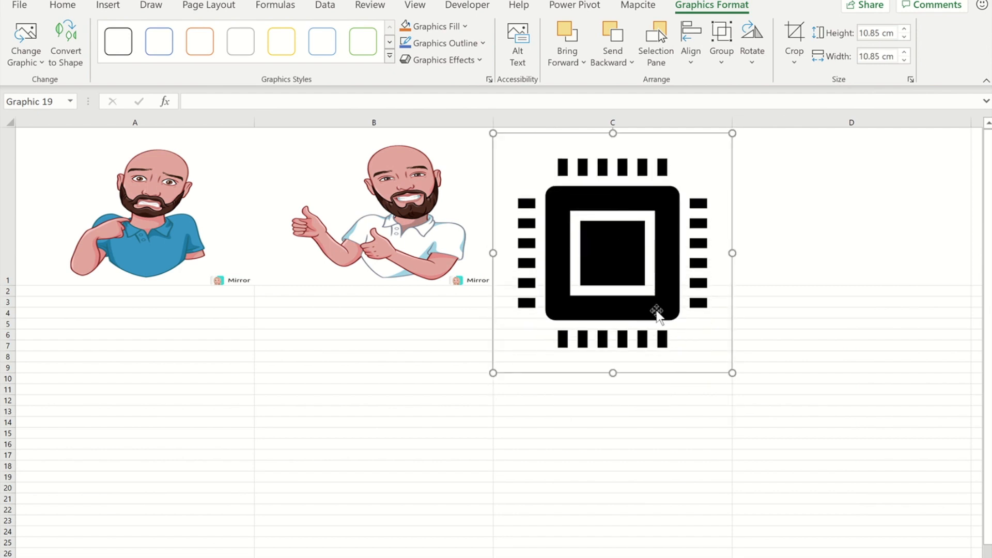
pyautogui.moveTo(611, 373); pyautogui.dragTo(612, 285)
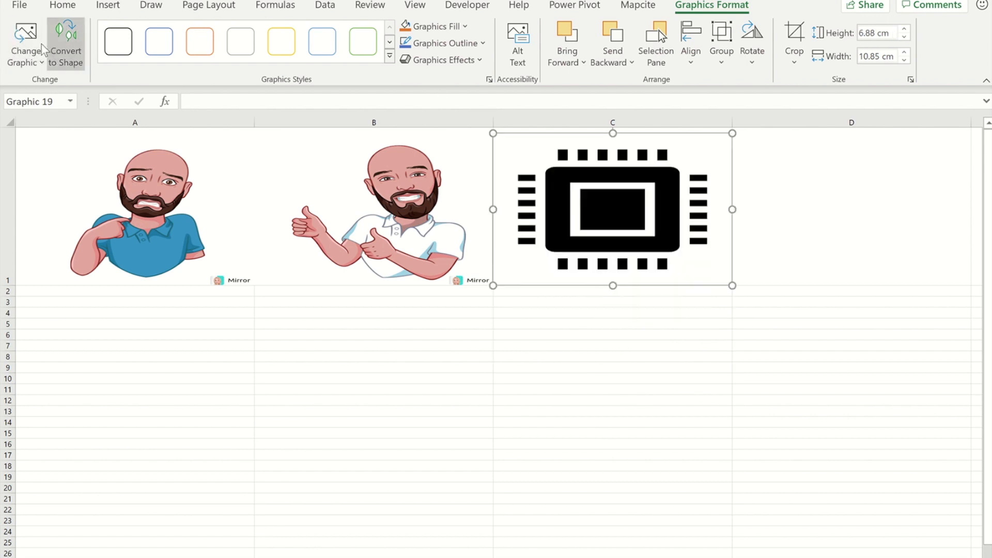
# - Convert the chip icon in C1 into an editable shape via Convert to Shape
pyautogui.click(25, 36)
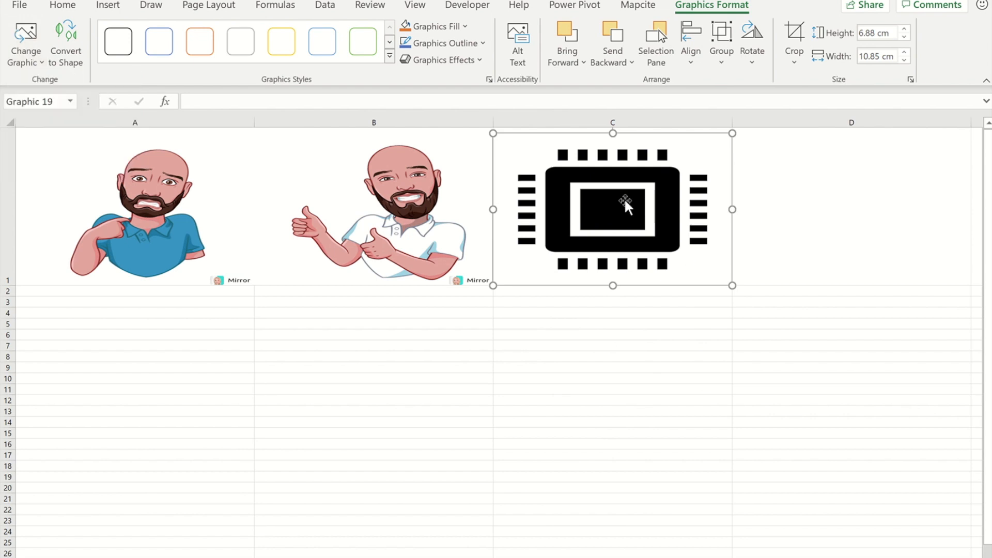
pyautogui.rightClick(626, 207)
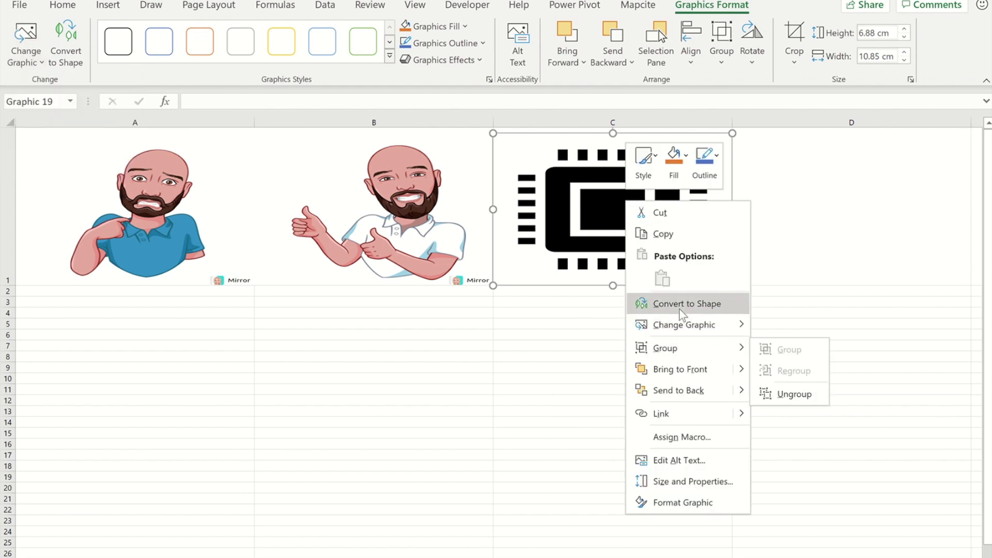
pyautogui.click(686, 303)
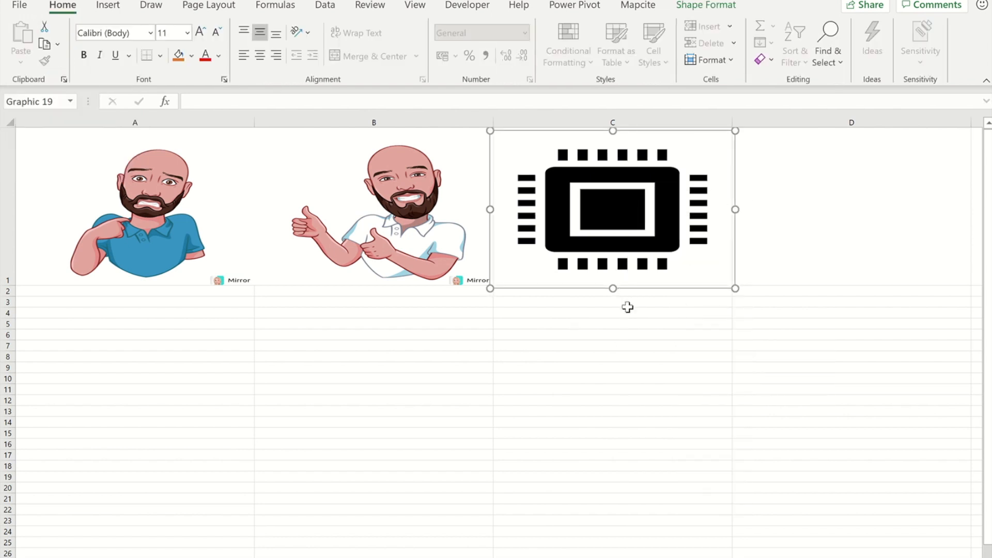
pyautogui.moveTo(140, 301)
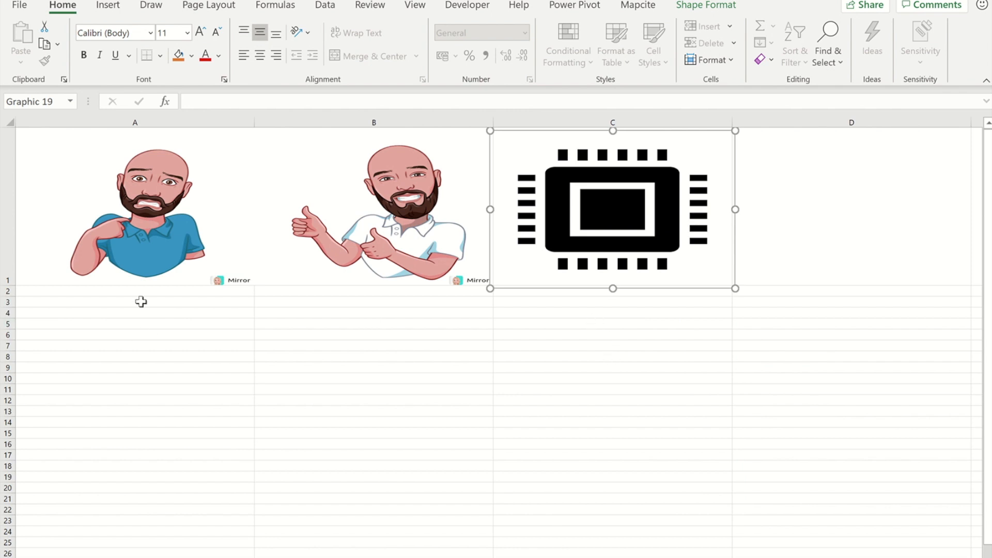
pyautogui.moveTo(362, 203)
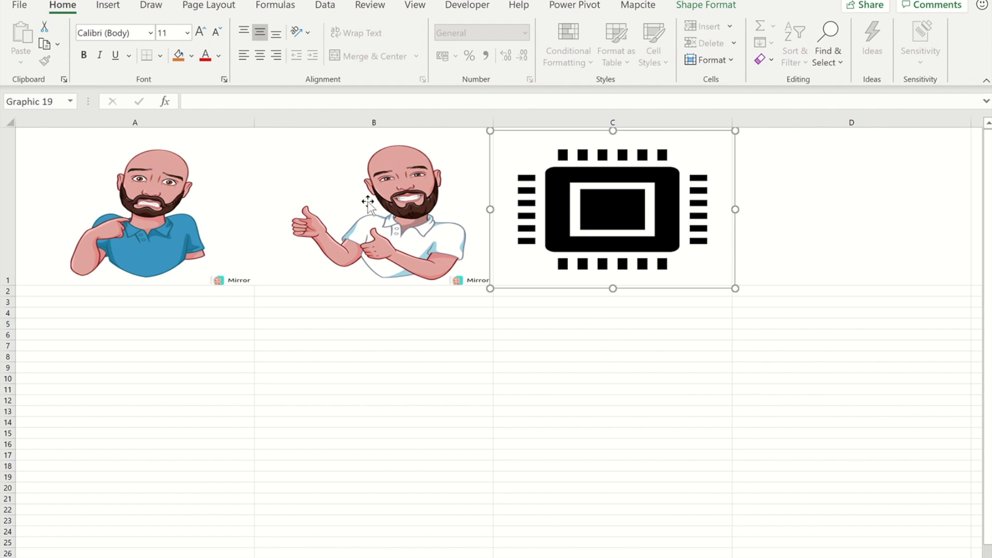
pyautogui.moveTo(106, 292)
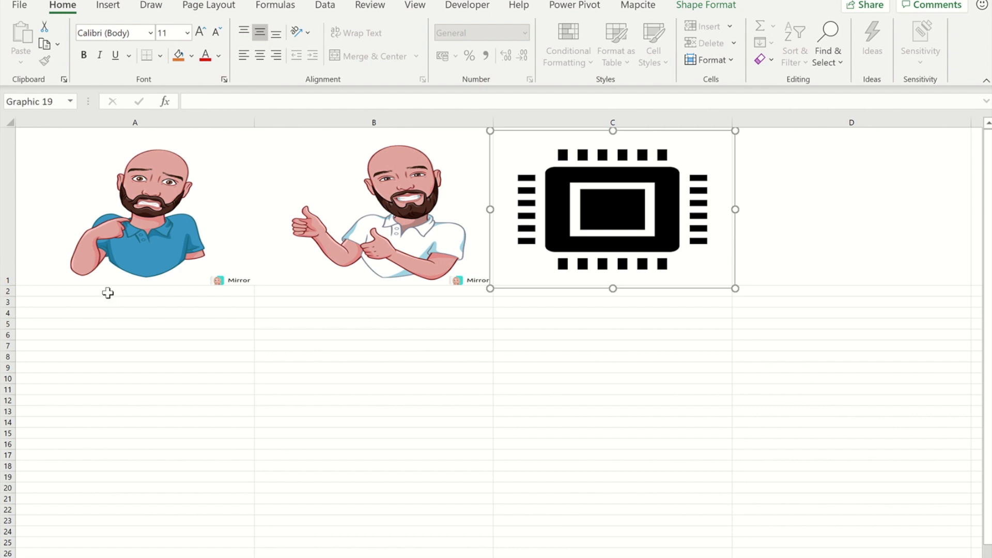
pyautogui.click(109, 291)
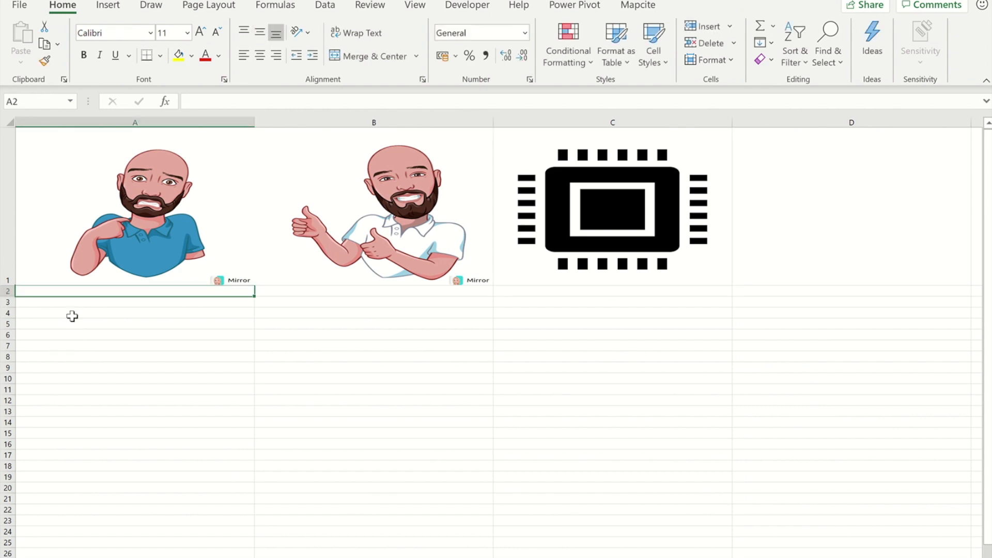
pyautogui.click(129, 207)
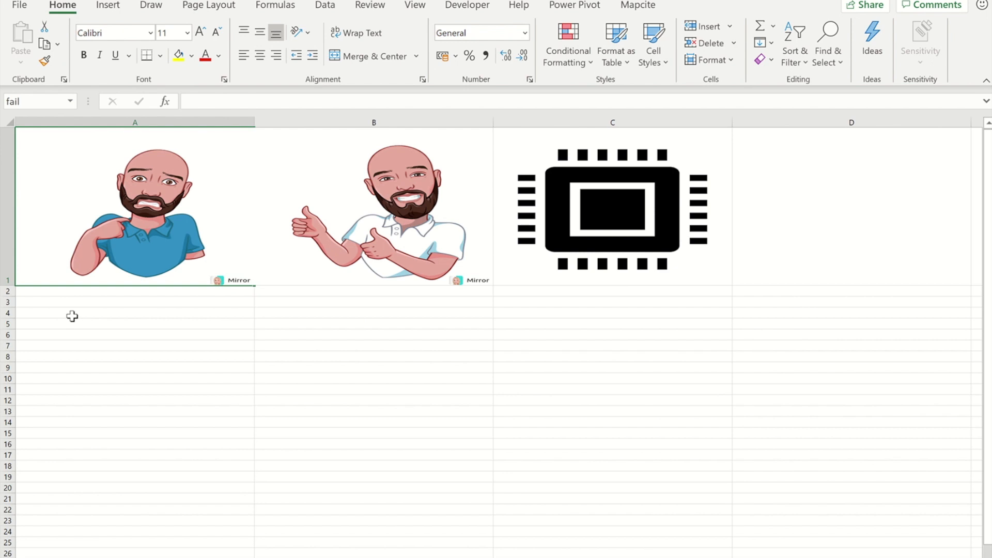
pyautogui.moveTo(5, 40)
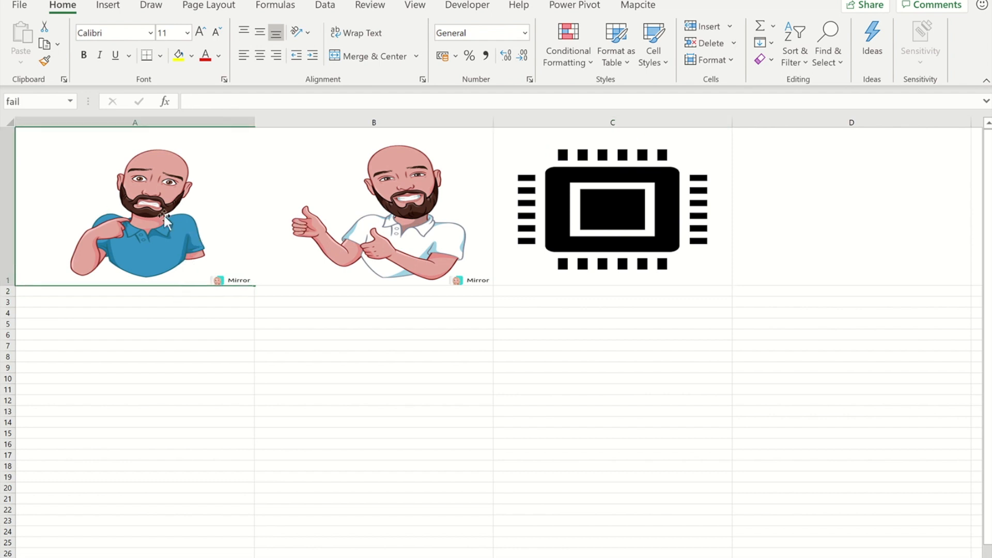
pyautogui.moveTo(32, 101)
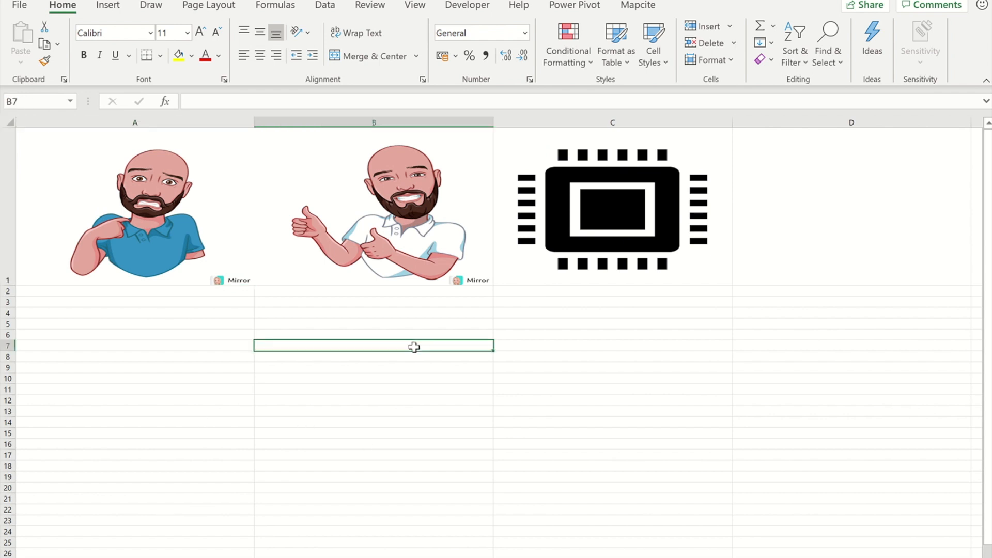
pyautogui.moveTo(704, 304)
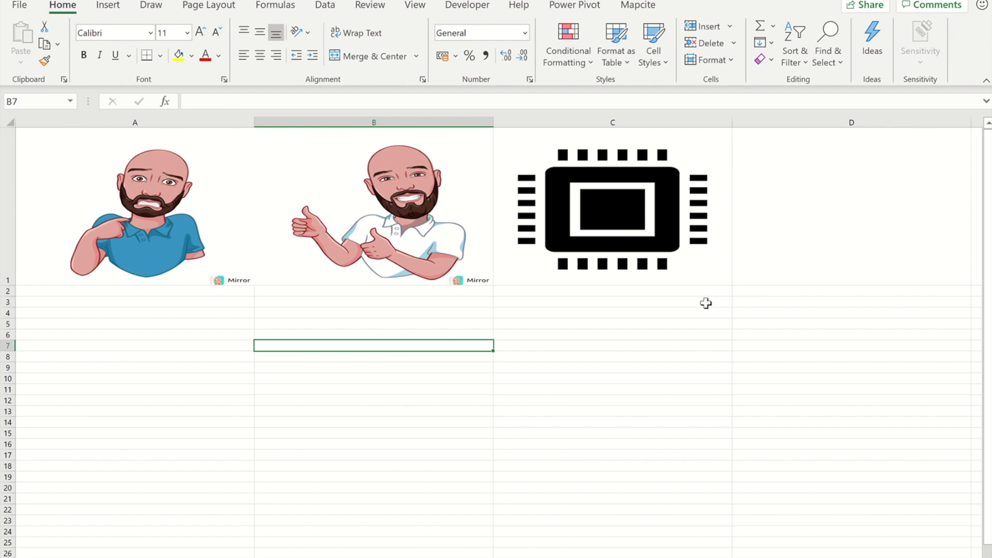
pyautogui.click(612, 217)
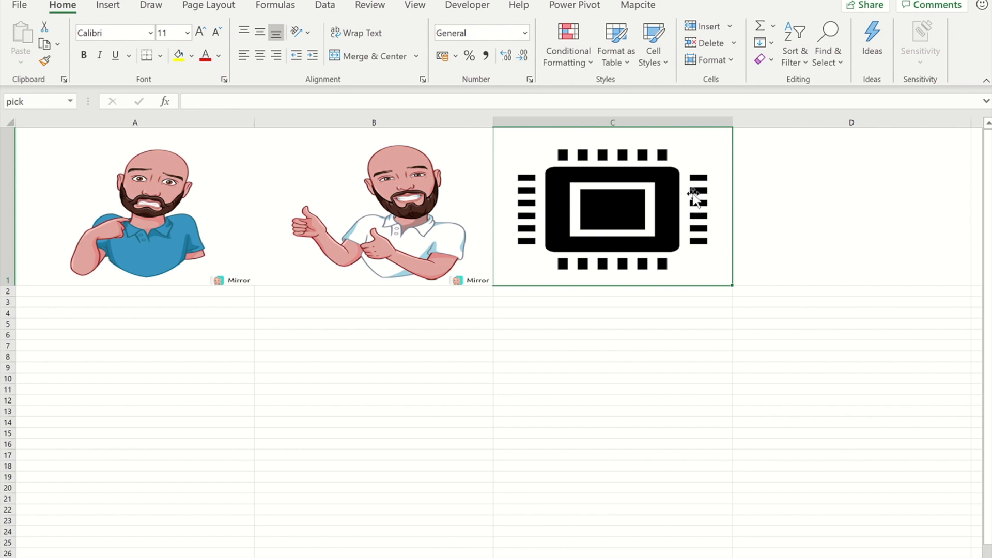
pyautogui.moveTo(628, 233)
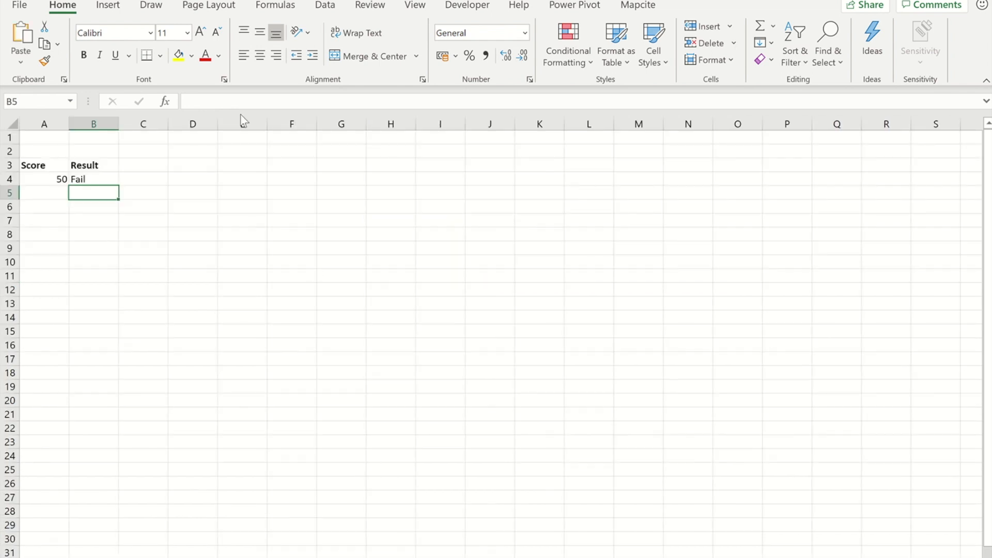
# - Paste the copied pick cell as a Linked Picture at D1 on the score sheet and deselect it
pyautogui.click(192, 136)
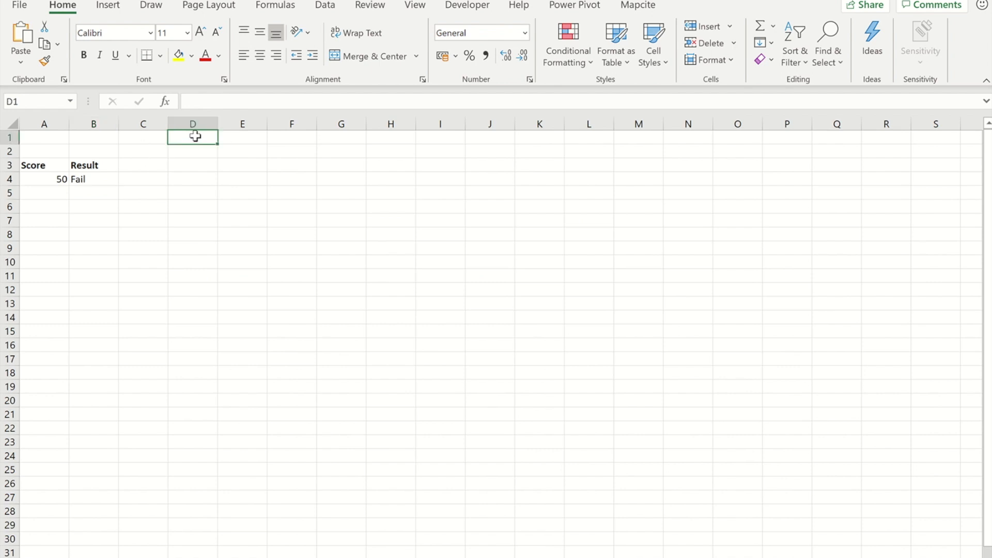
pyautogui.rightClick(192, 136)
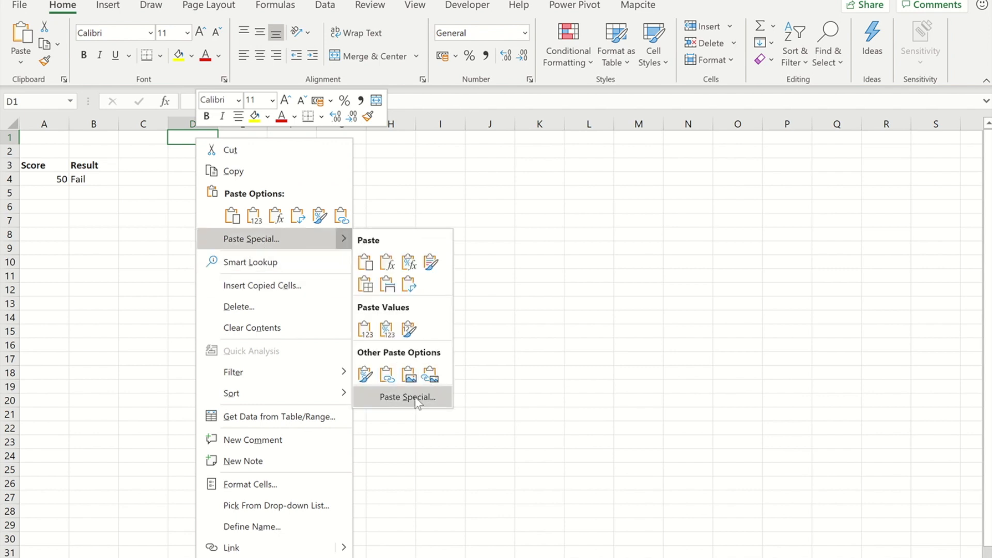
pyautogui.click(432, 374)
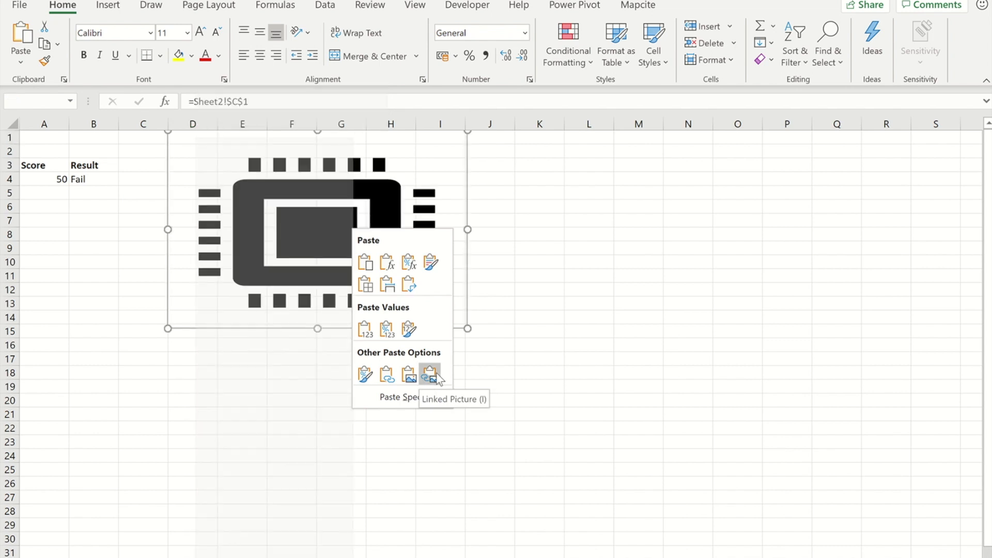
pyautogui.click(431, 375)
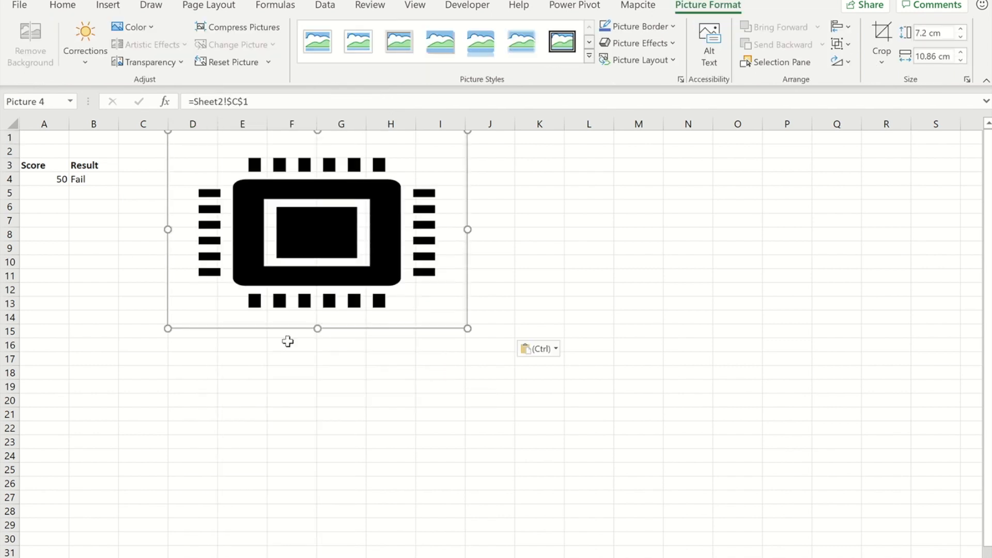
pyautogui.moveTo(277, 153)
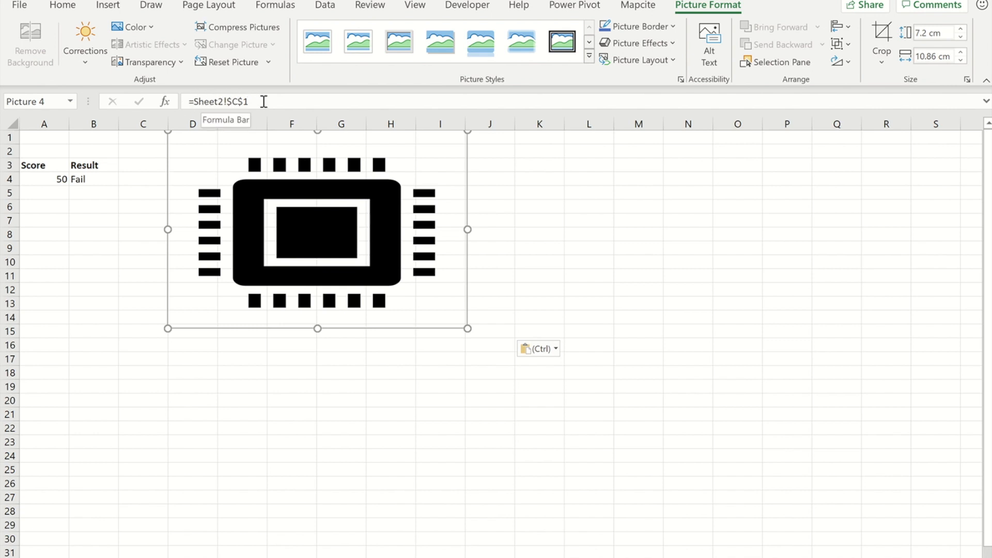
pyautogui.moveTo(316, 254)
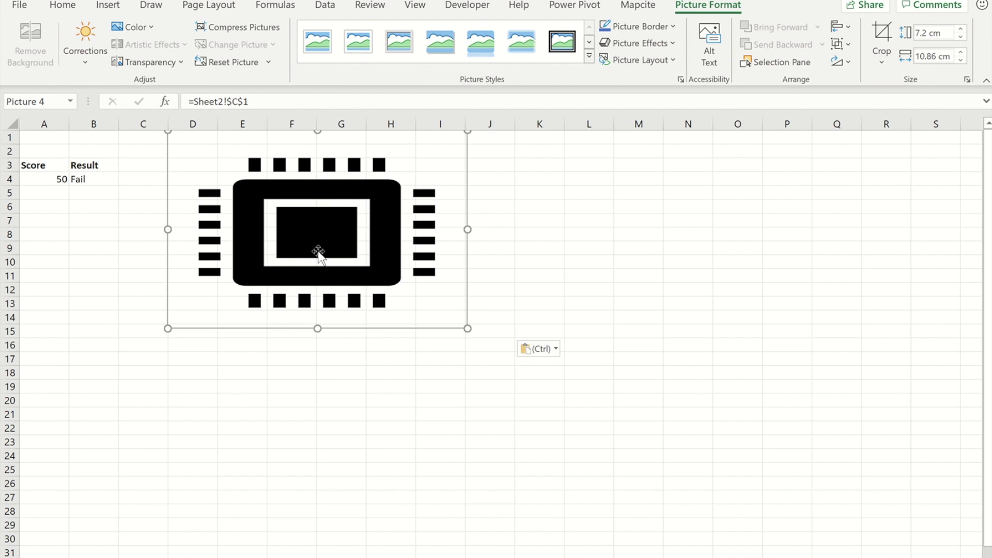
pyautogui.moveTo(389, 374)
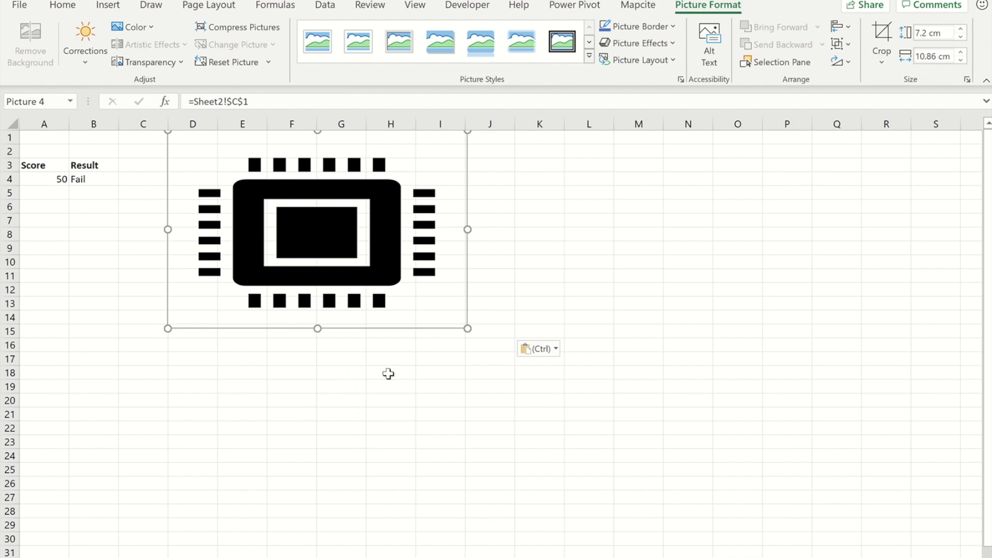
pyautogui.moveTo(334, 357)
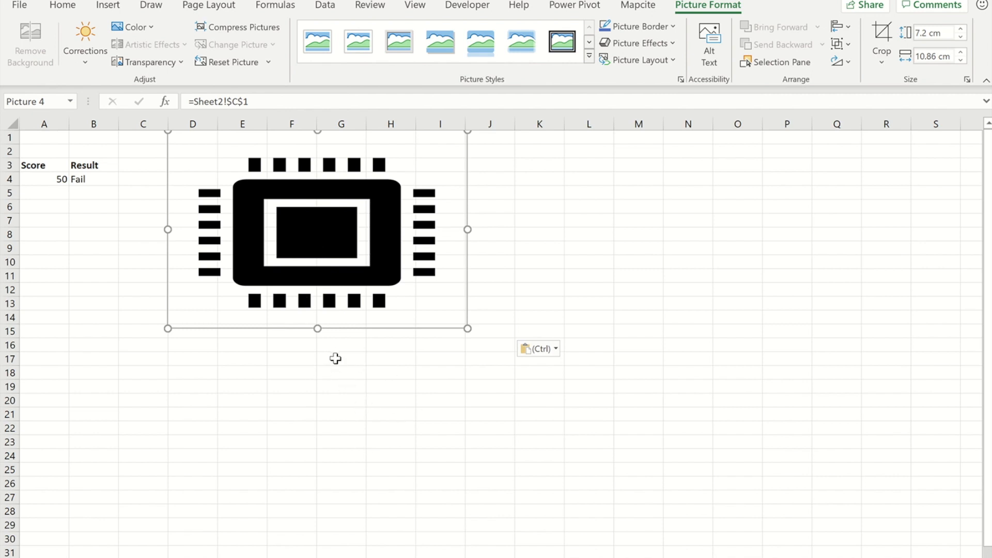
pyautogui.click(336, 359)
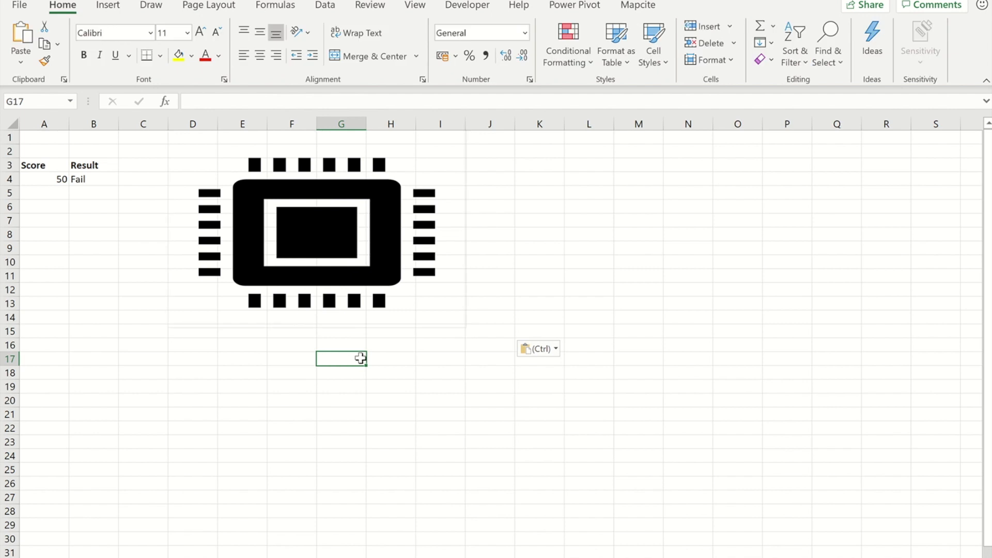
pyautogui.moveTo(400, 440)
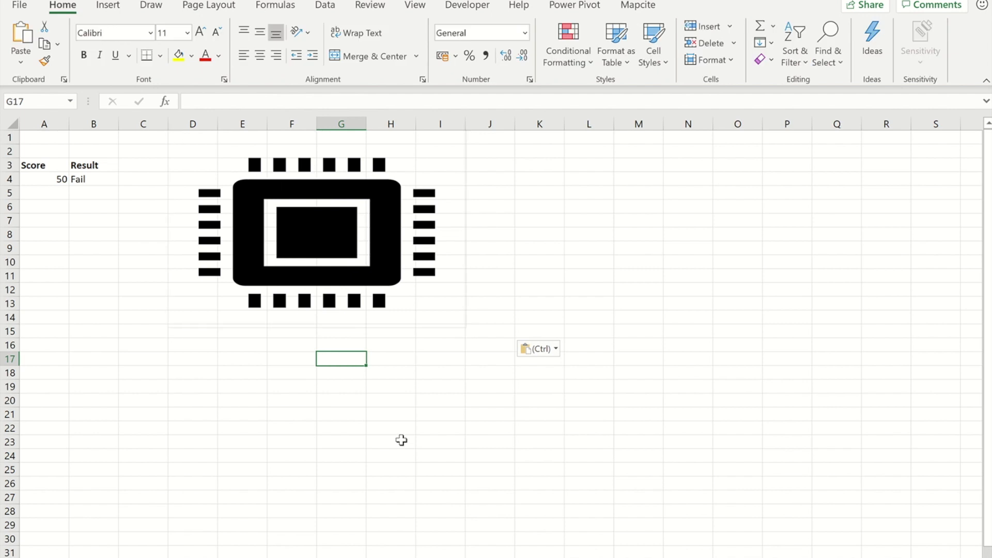
# - Start a new defined name called Choice from the Name Manager
pyautogui.click(467, 5)
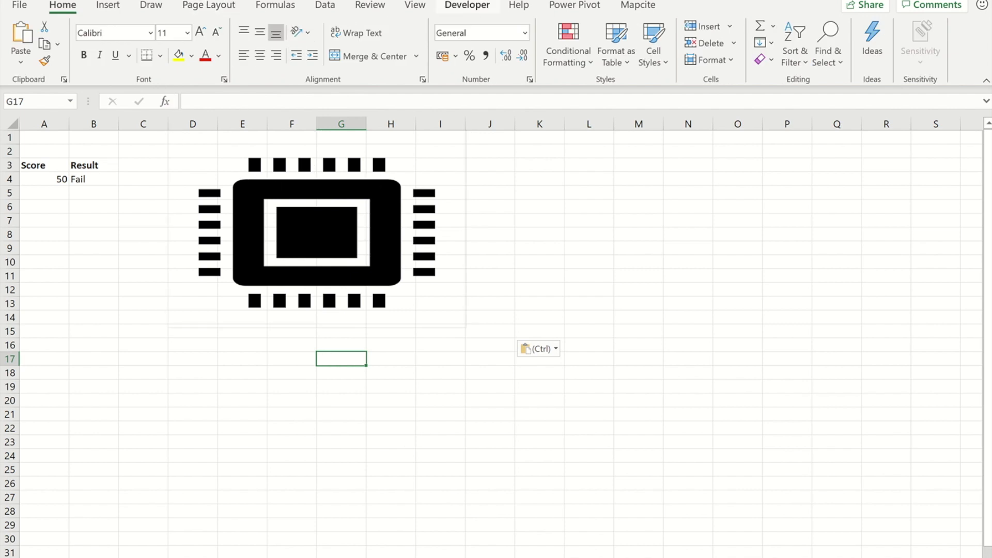
pyautogui.click(274, 5)
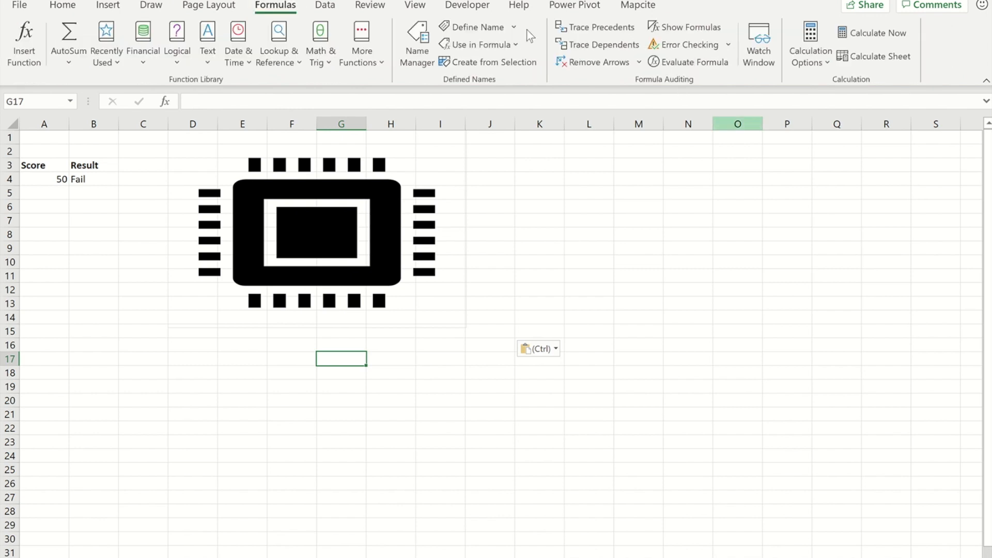
pyautogui.click(417, 42)
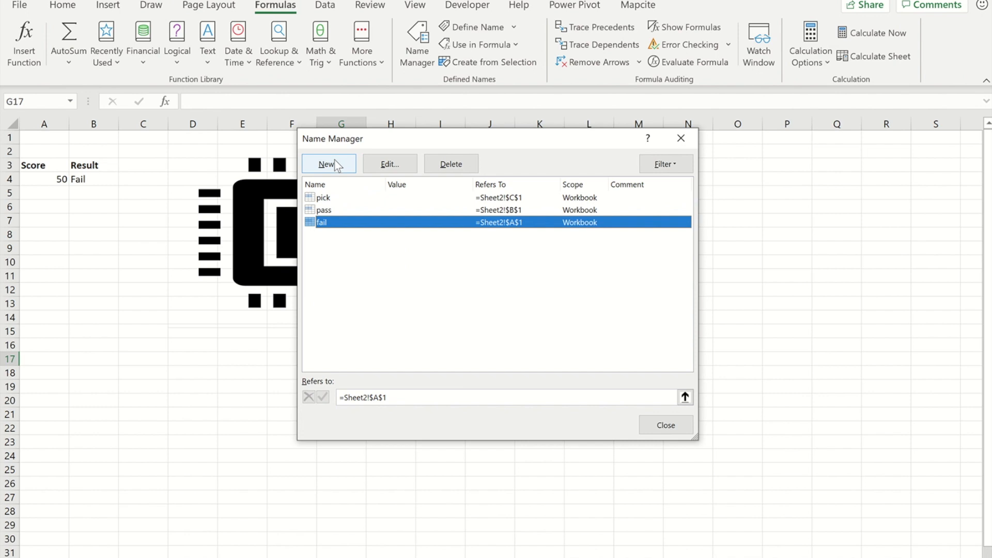
pyautogui.click(329, 163)
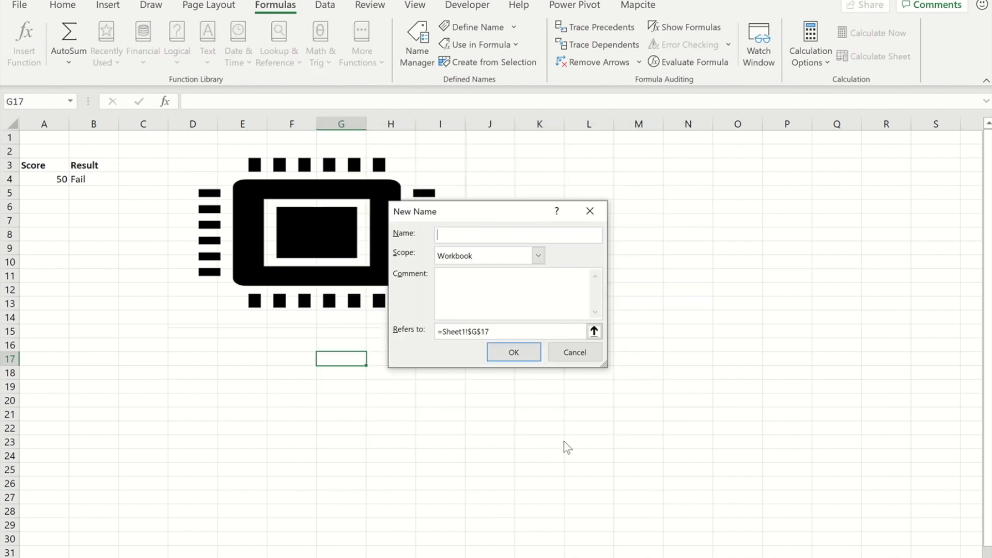
pyautogui.write('c')
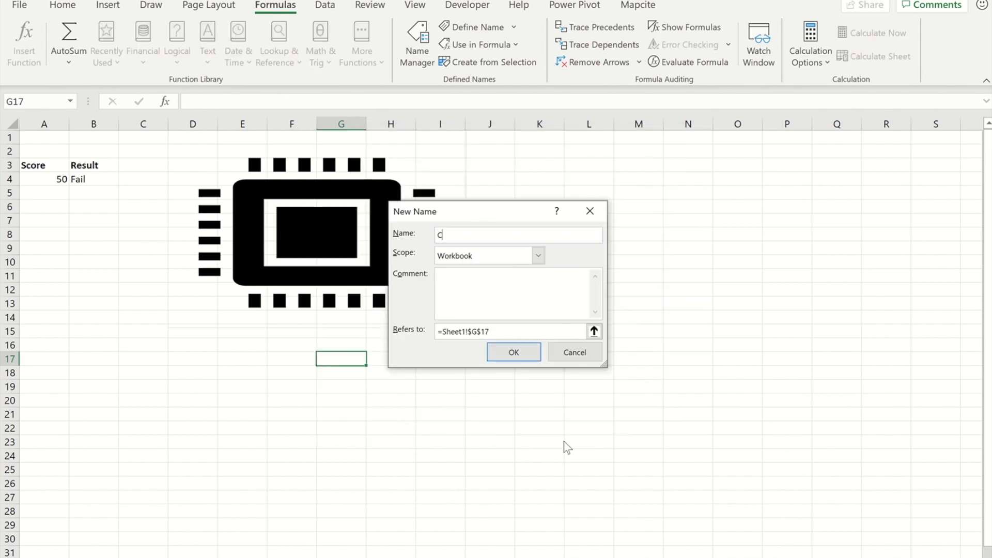
pyautogui.write('hoice')
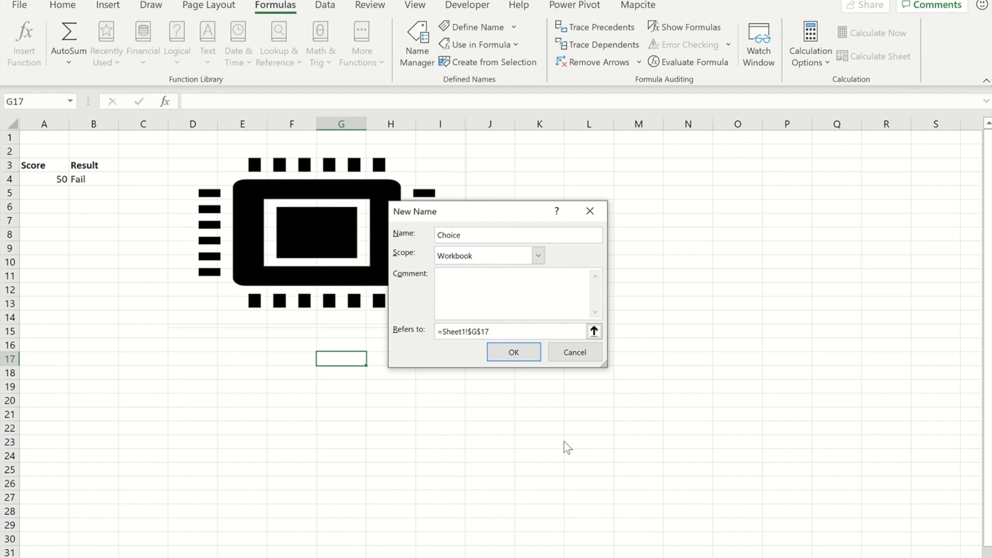
# - Set Choice to refer to =INDIRECT(Sheet1!$B$4) and confirm the name
pyautogui.click(494, 331)
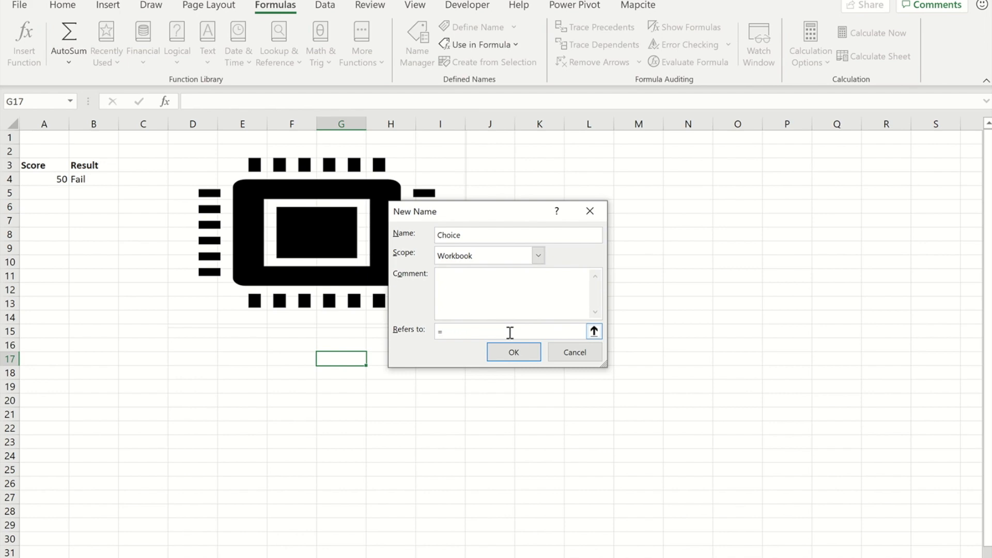
pyautogui.write('indir')
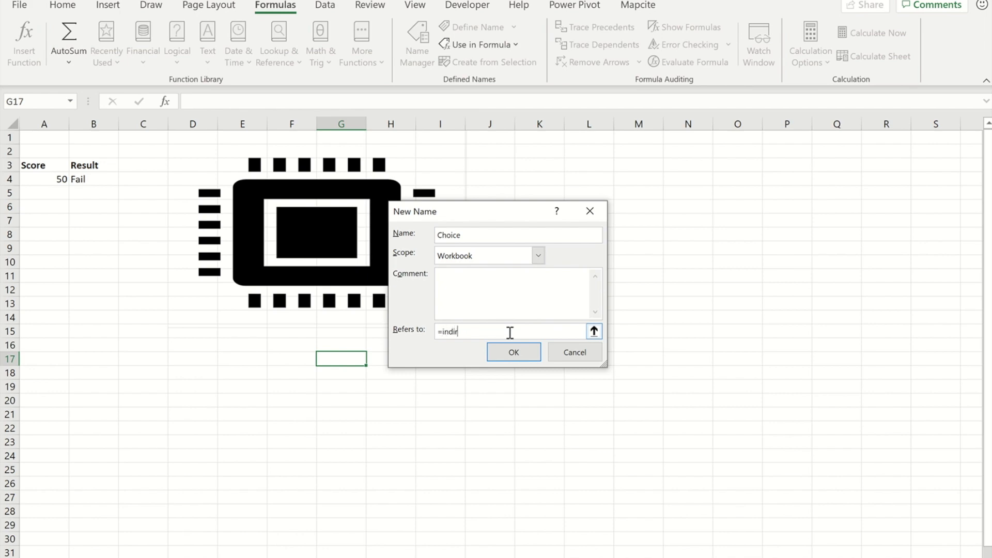
pyautogui.write('ect')
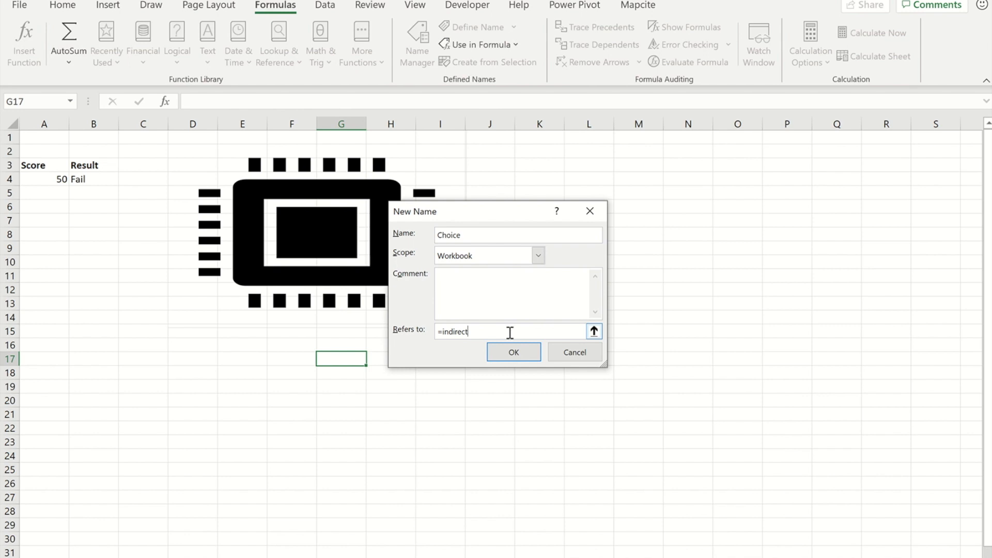
pyautogui.write('(')
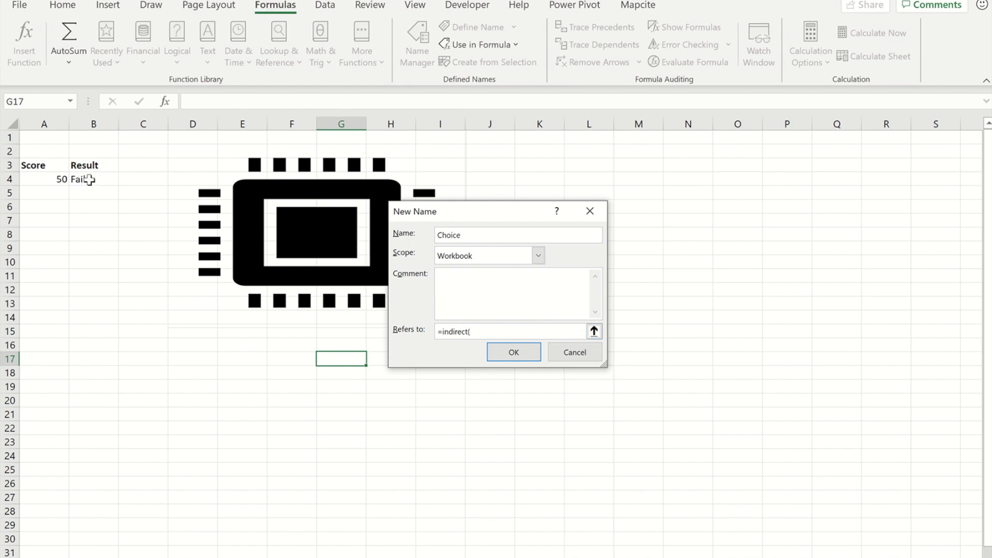
pyautogui.click(92, 180)
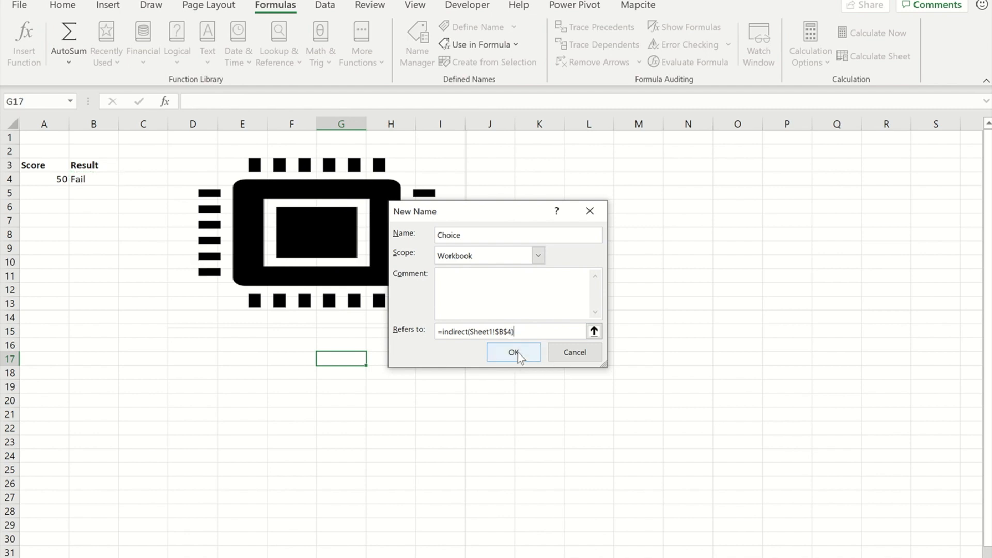
pyautogui.click(512, 351)
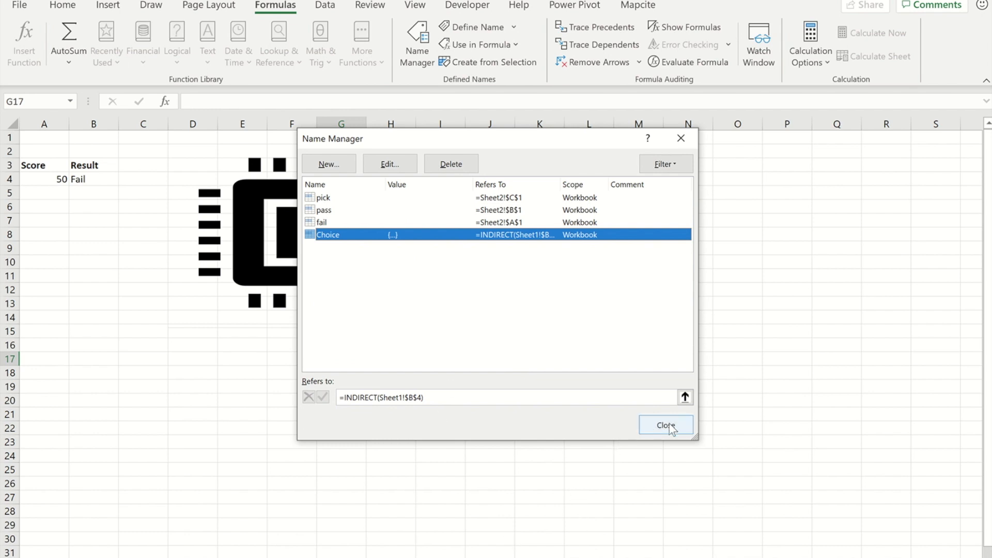
# - Point the linked picture's formula to =Choice so it shows the worried cartoon
pyautogui.click(665, 424)
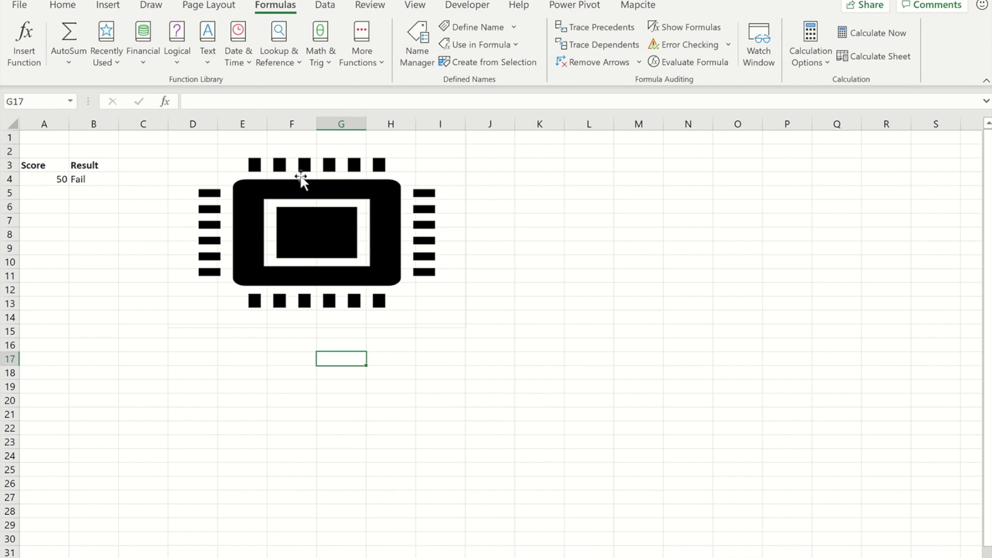
pyautogui.click(305, 178)
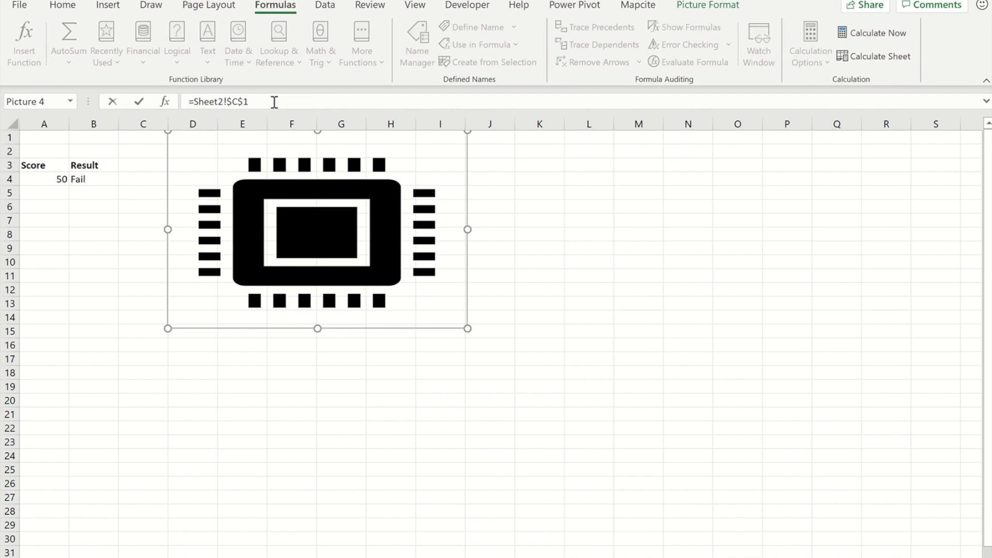
pyautogui.write('=Sh')
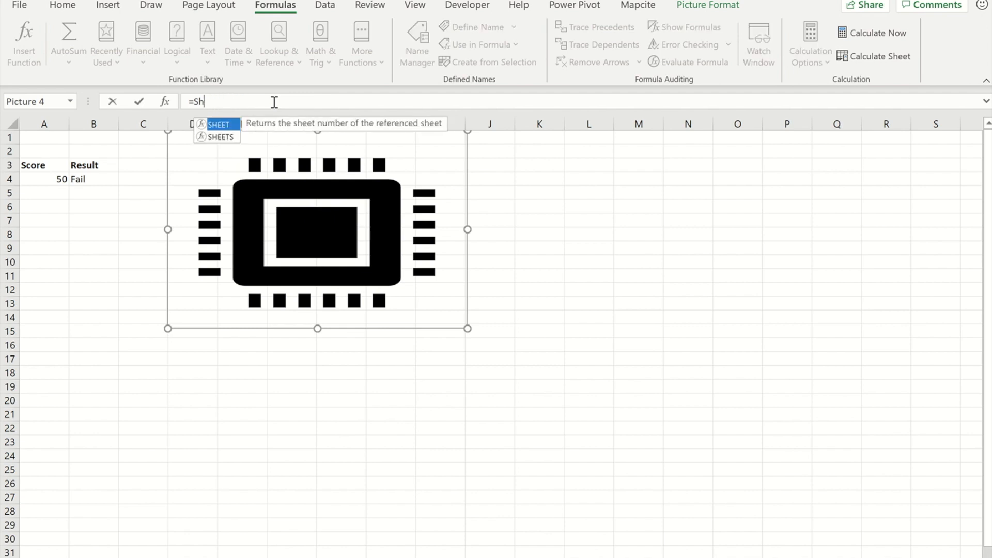
pyautogui.press('Backspace')
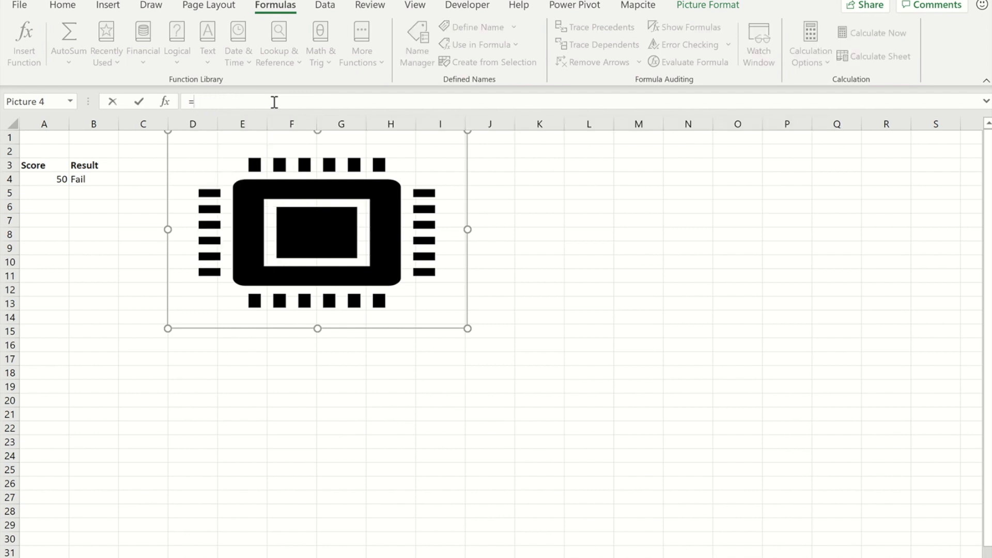
pyautogui.write('c')
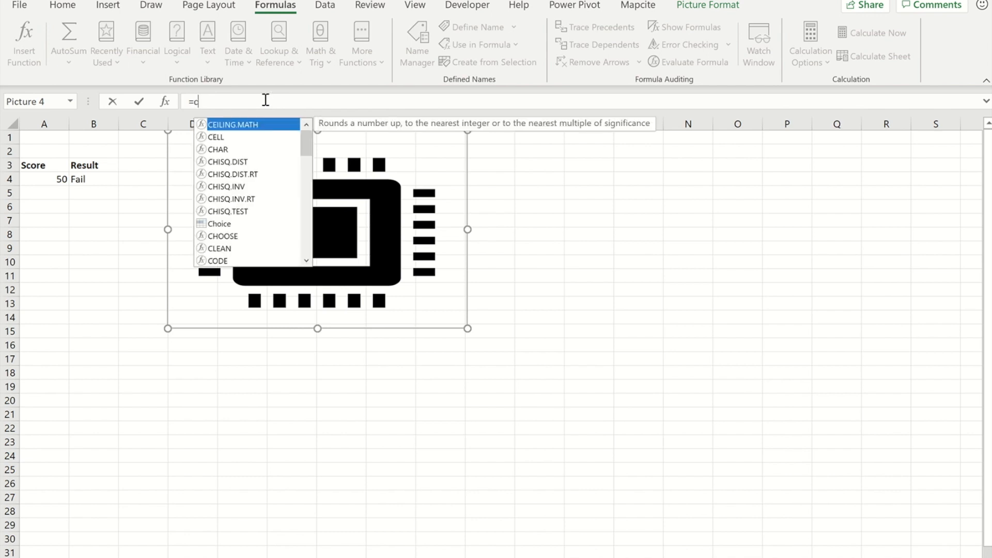
pyautogui.write('h')
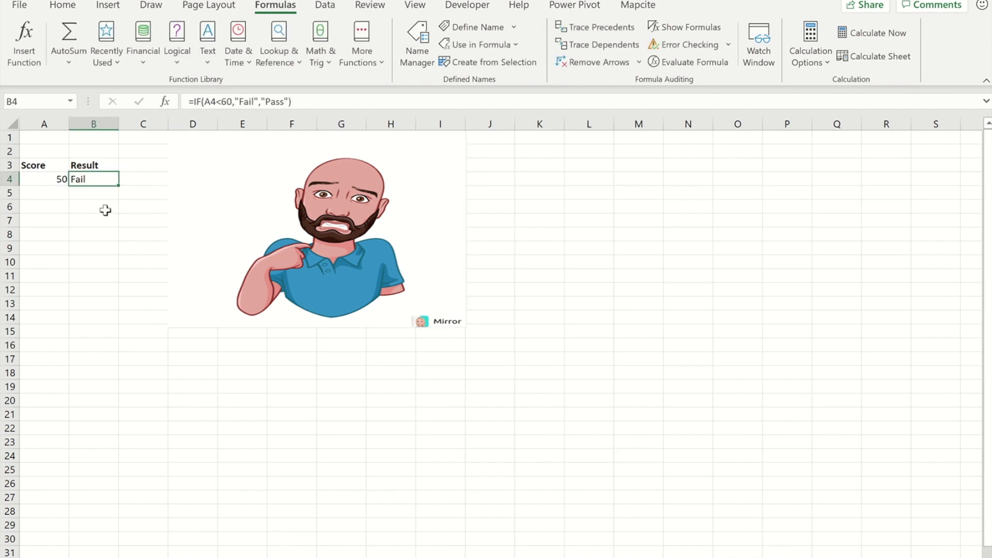
# - Change the score in A4 to 70
pyautogui.click(43, 180)
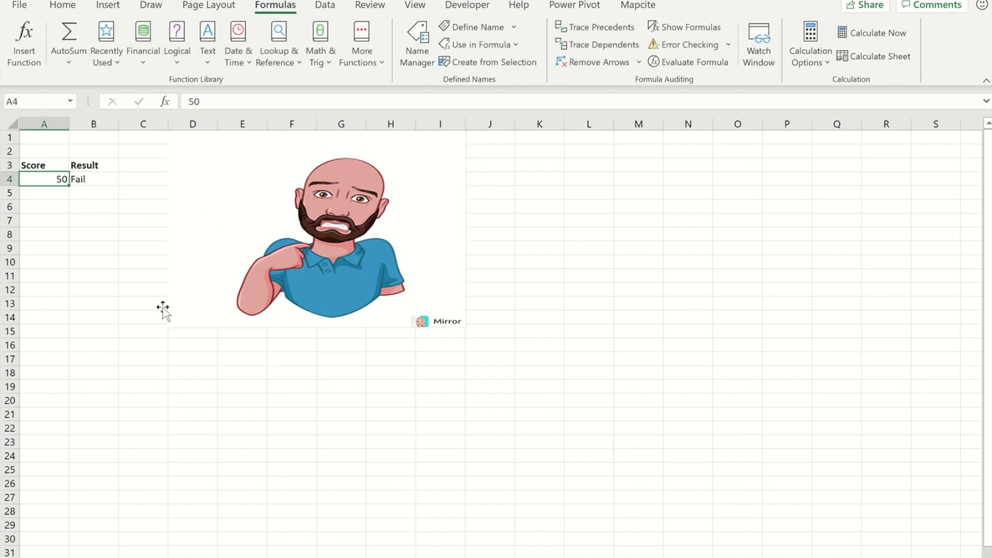
pyautogui.write('70')
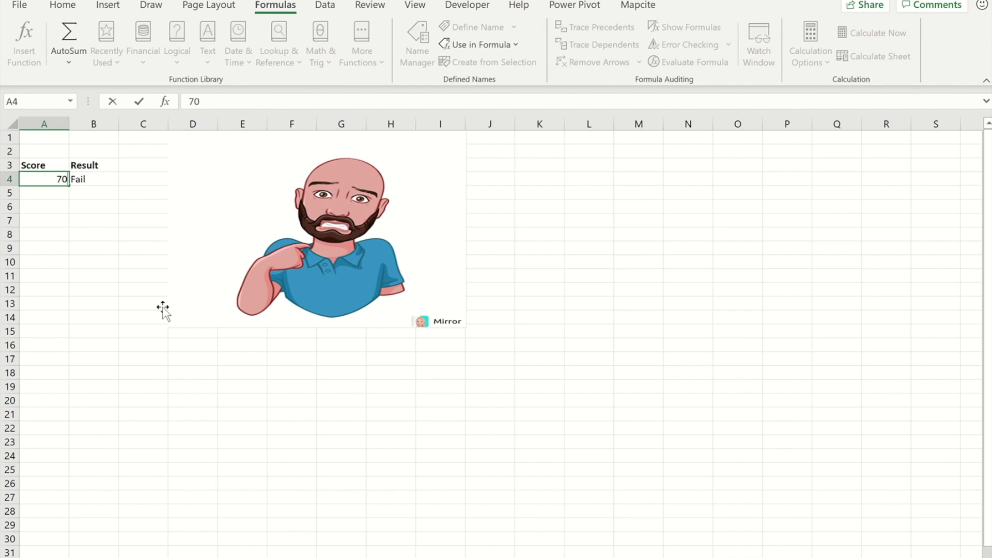